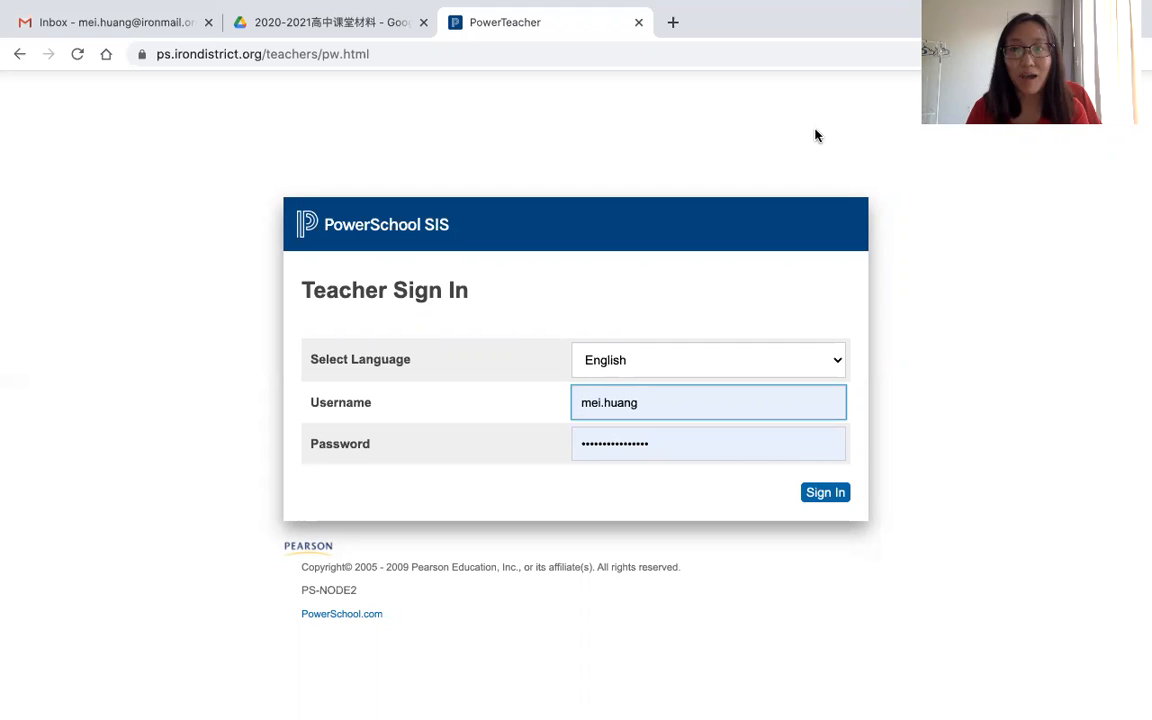
mouse_move(690, 100)
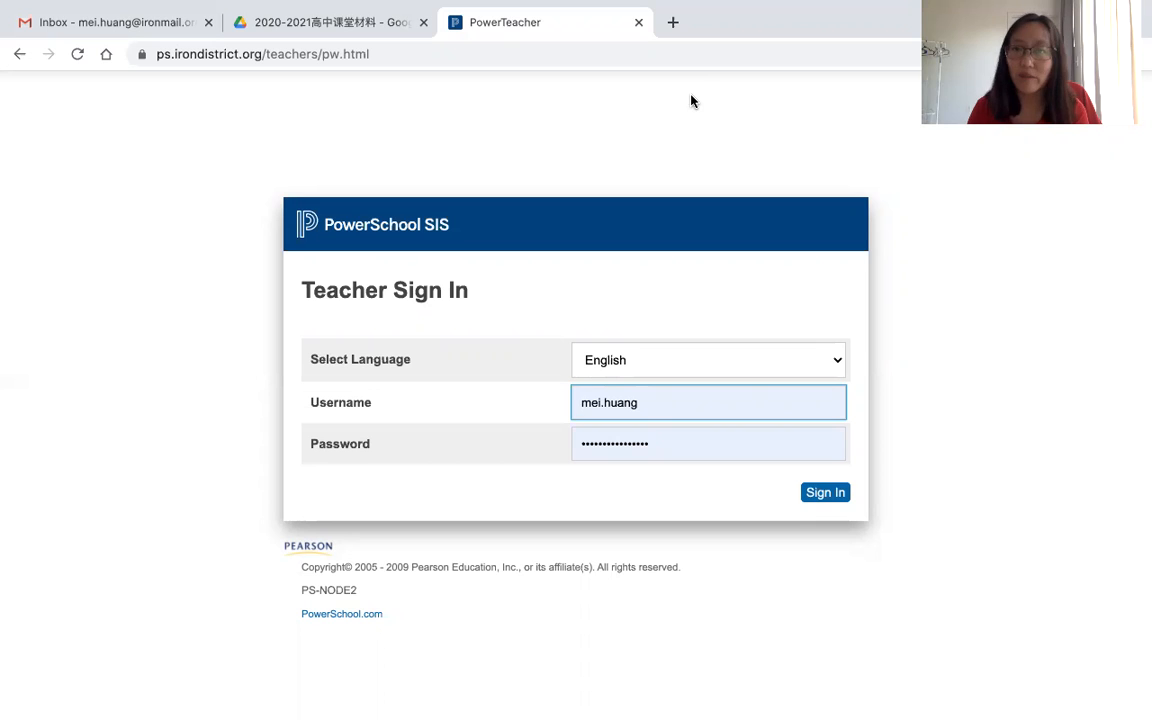
Step: Sign in to the teacher account in PowerSchool SIS
left_click(708, 402)
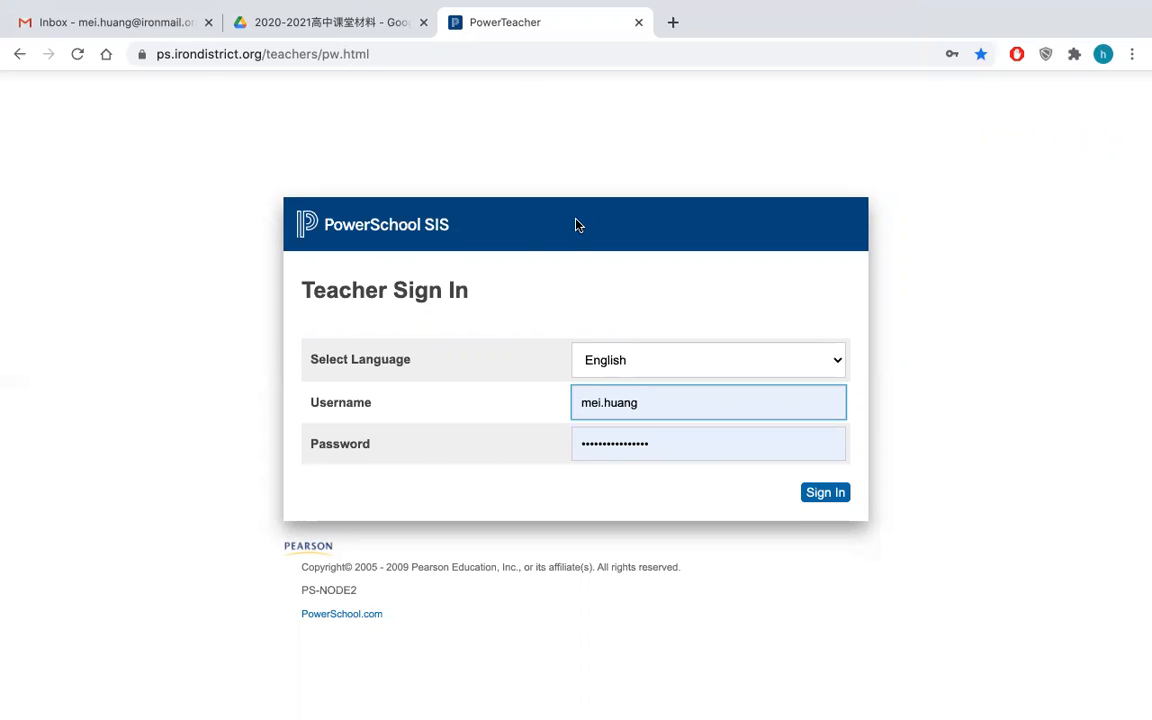
mouse_move(358, 244)
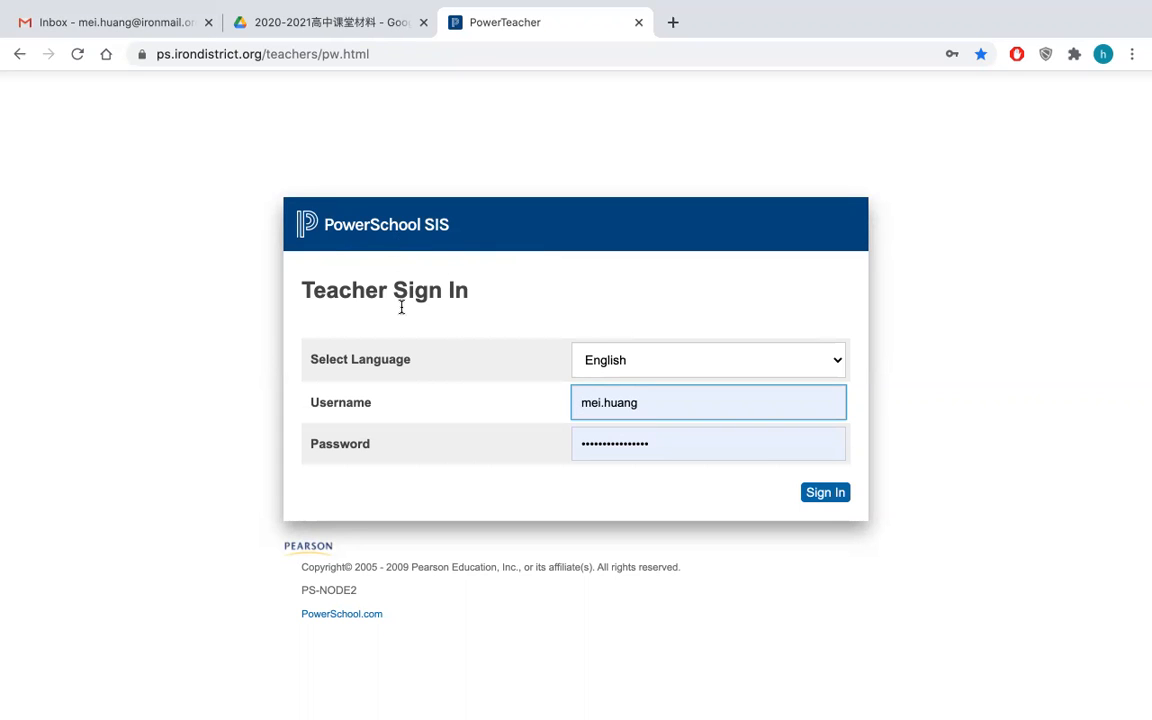
mouse_move(360, 466)
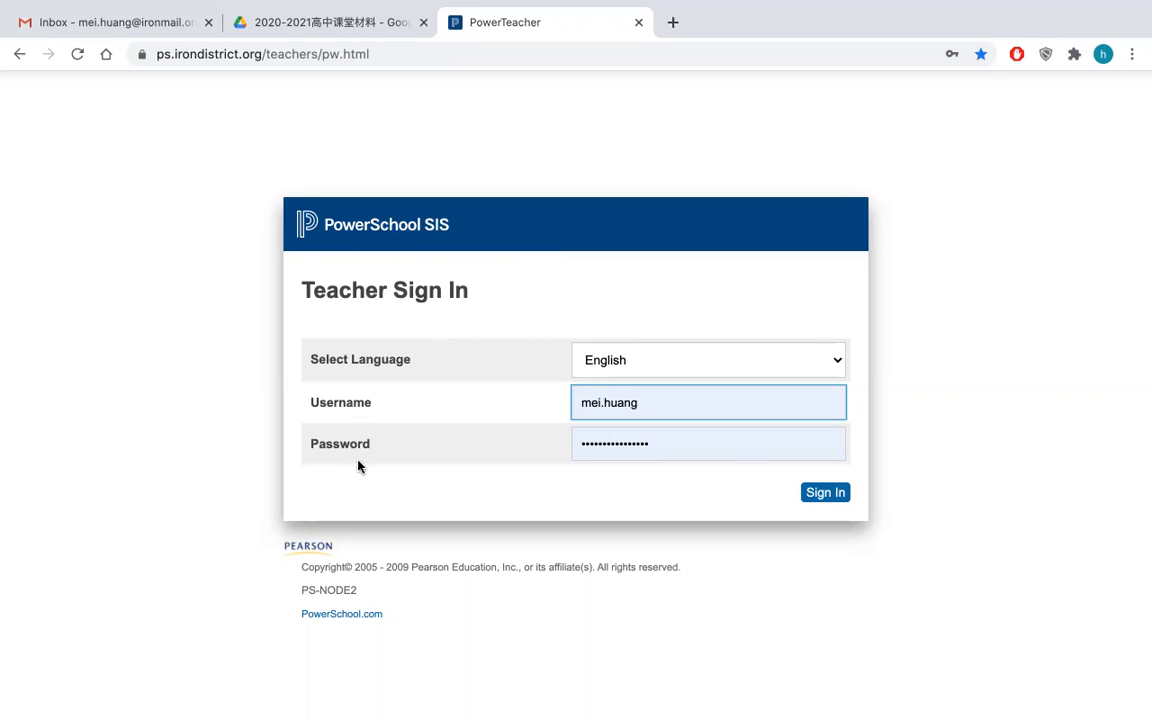
left_click(708, 402)
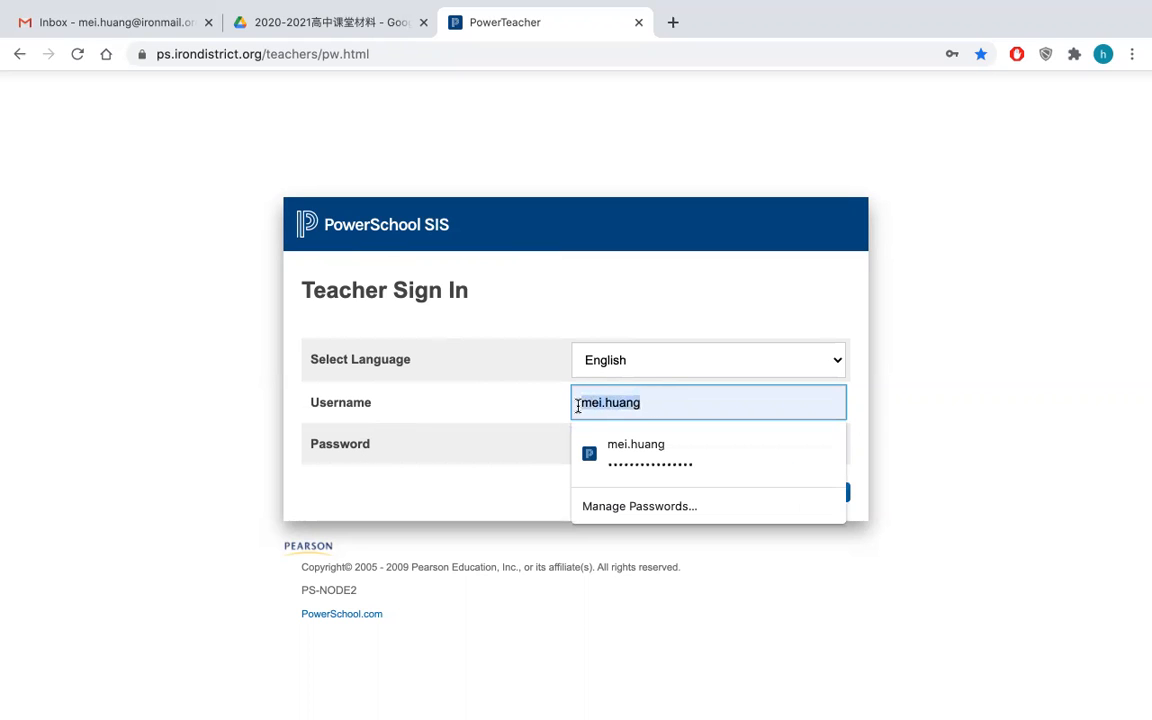
left_click(636, 452)
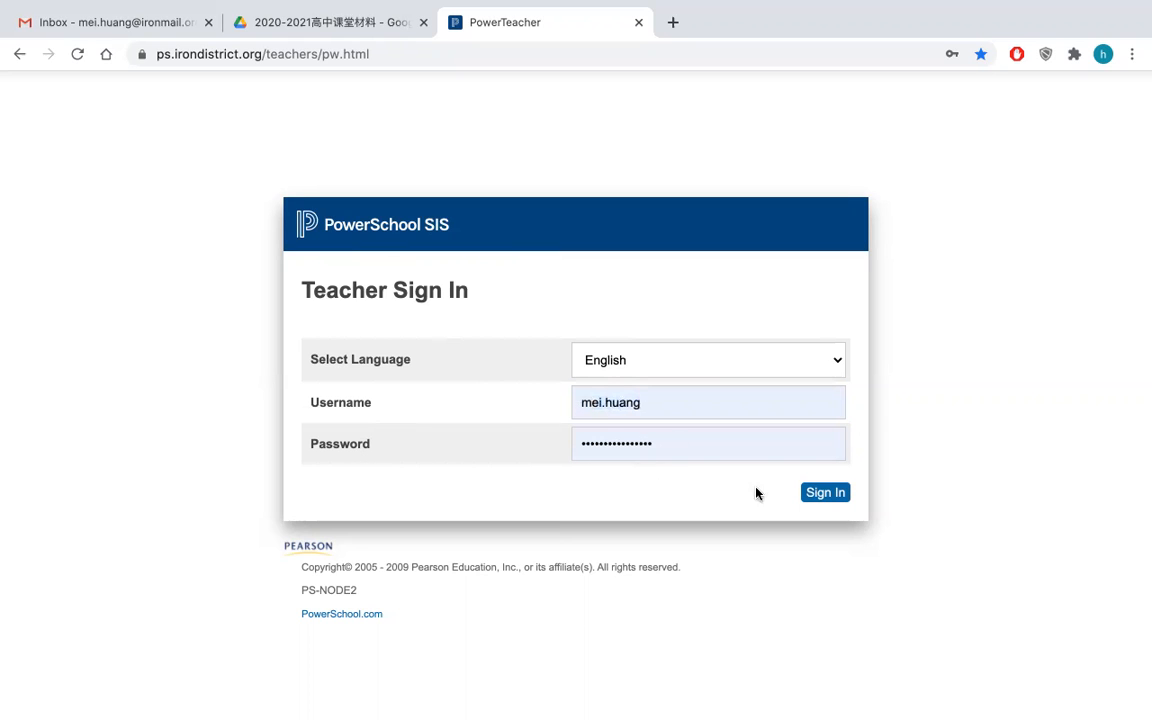
left_click(824, 492)
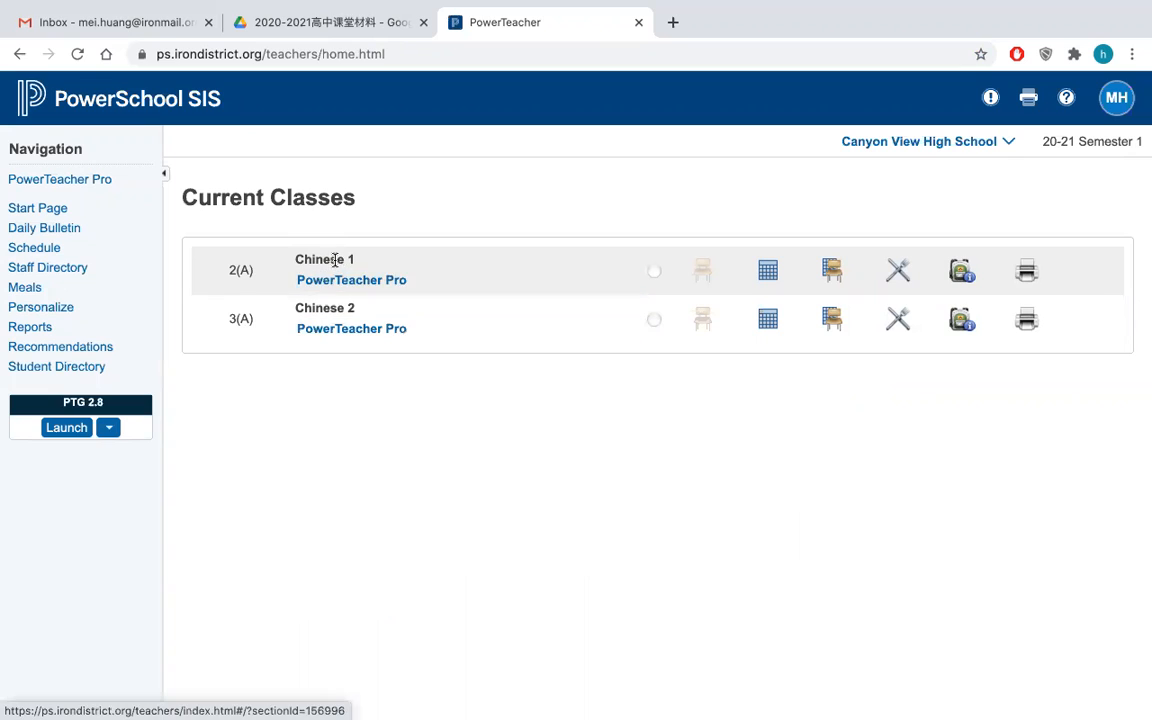
mouse_move(744, 192)
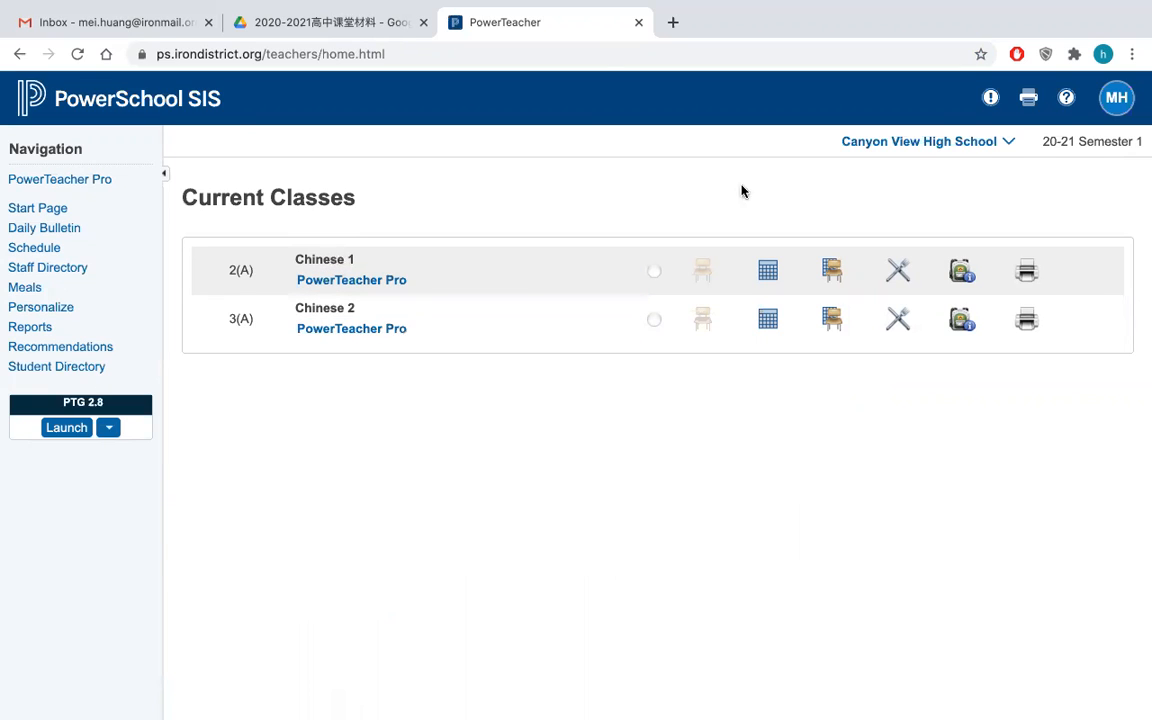
mouse_move(896, 150)
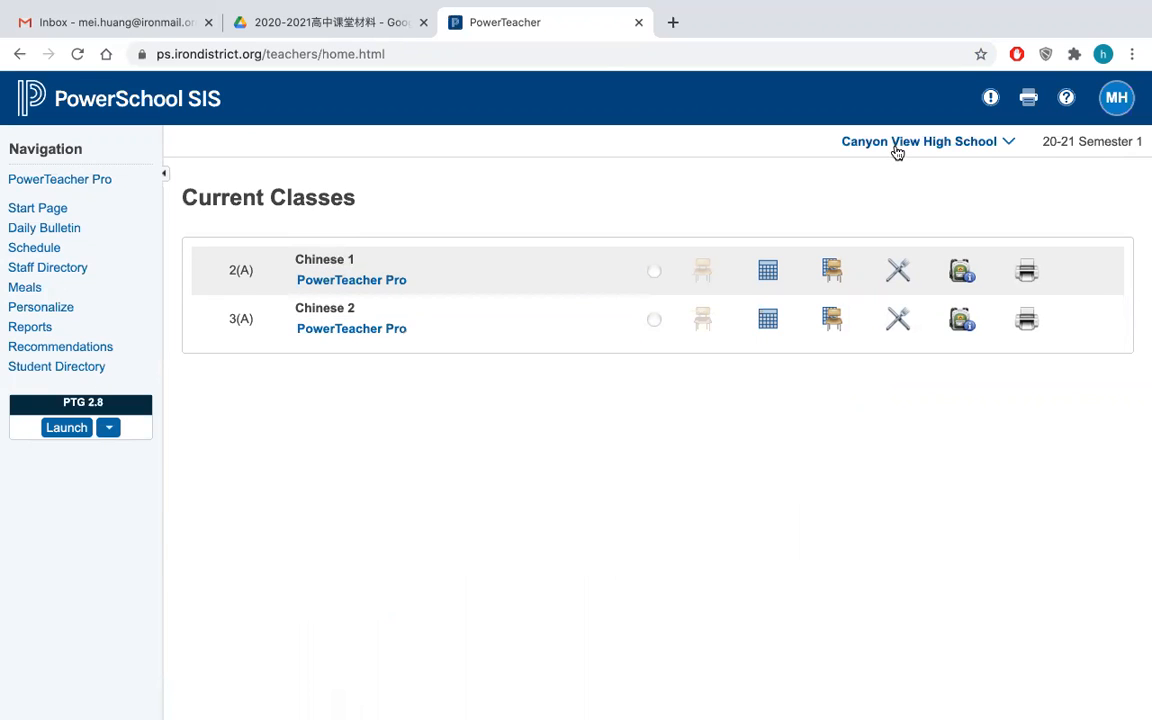
Step: Switch the school to Cedar City High School (CHS) to list its current classes
left_click(918, 140)
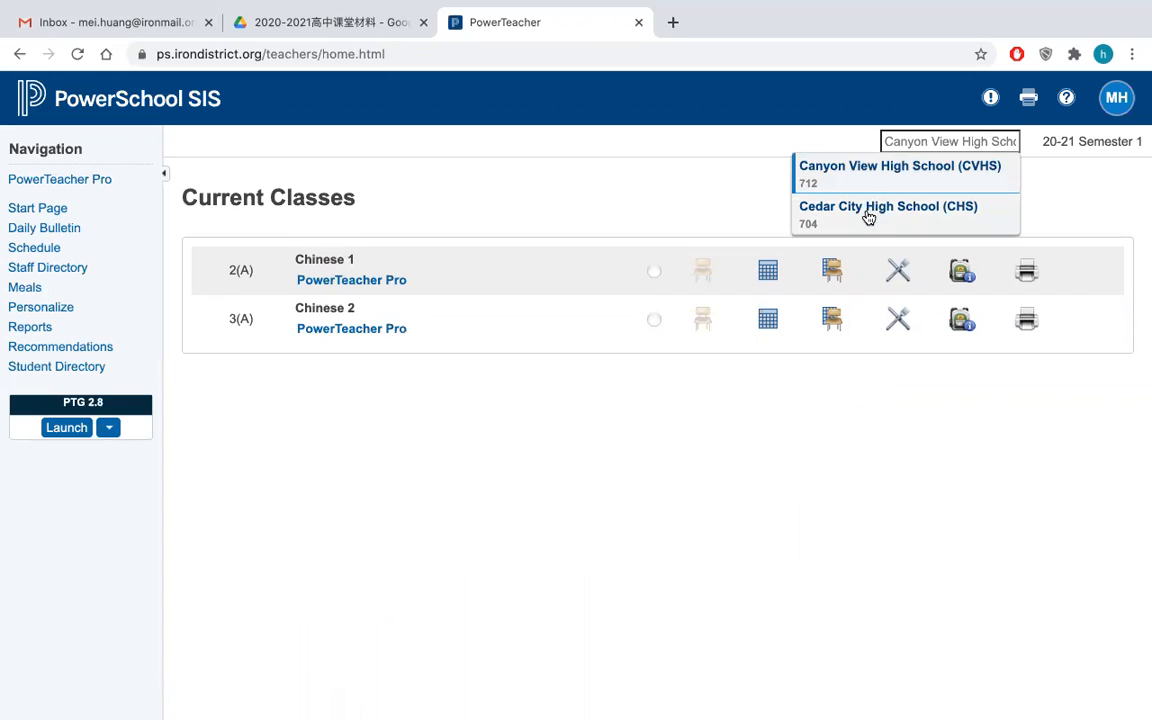
mouse_move(872, 218)
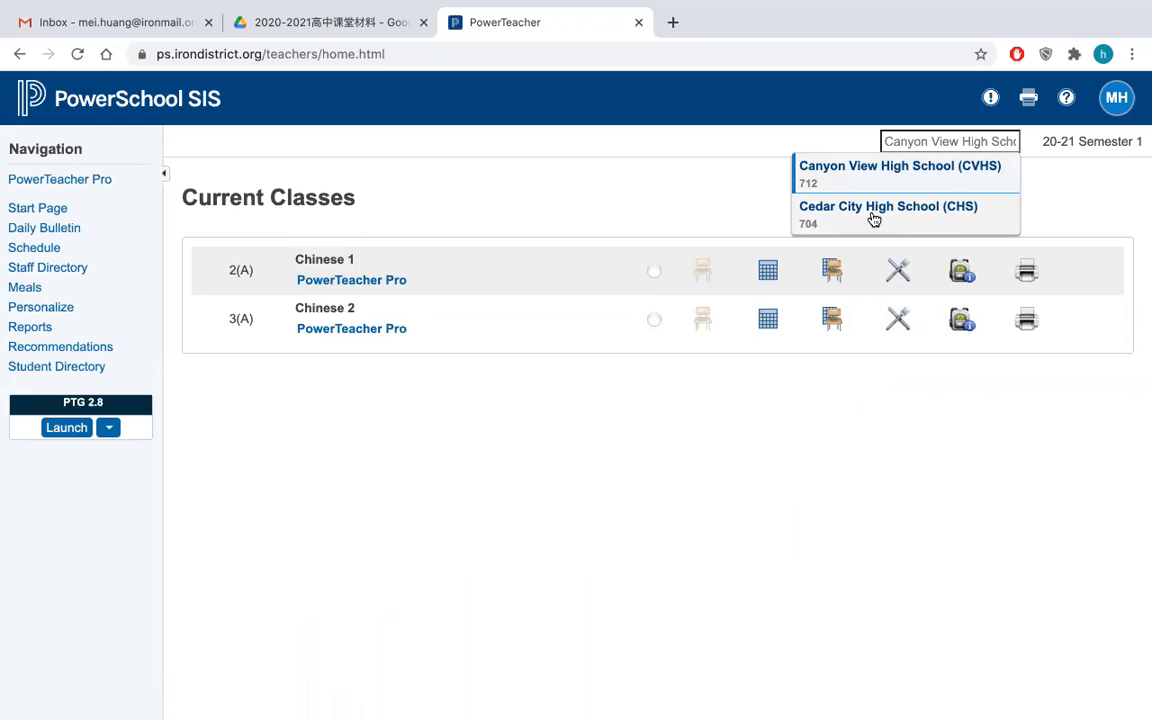
left_click(888, 206)
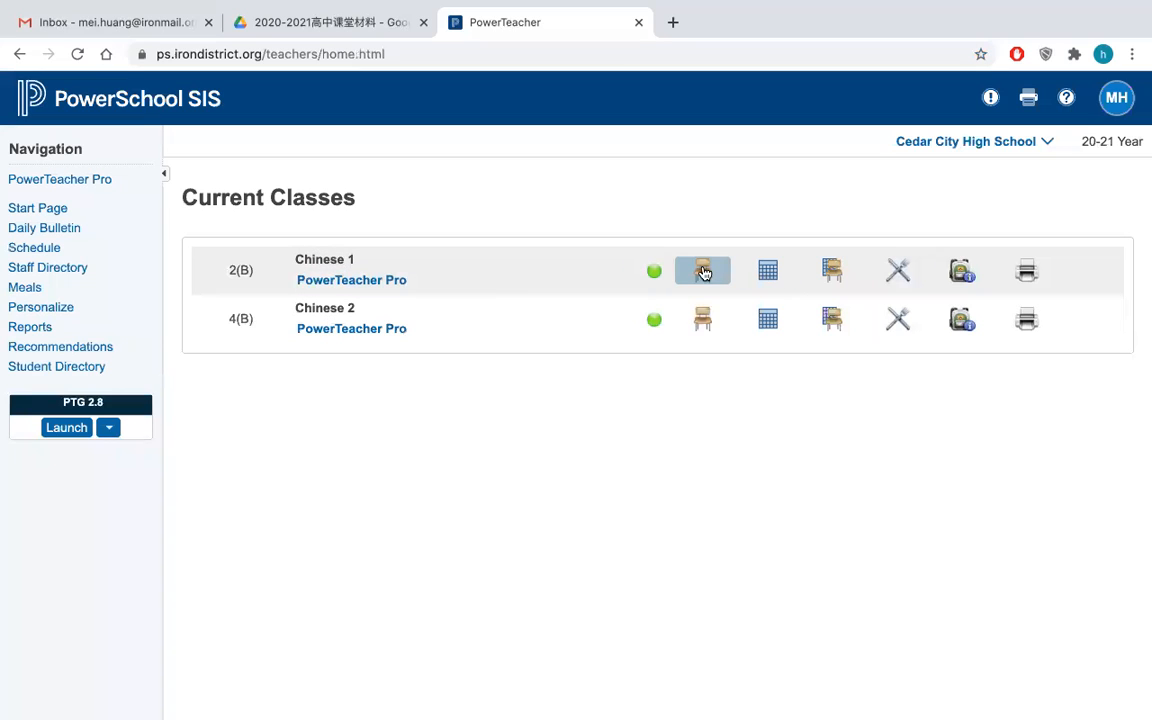
mouse_move(702, 270)
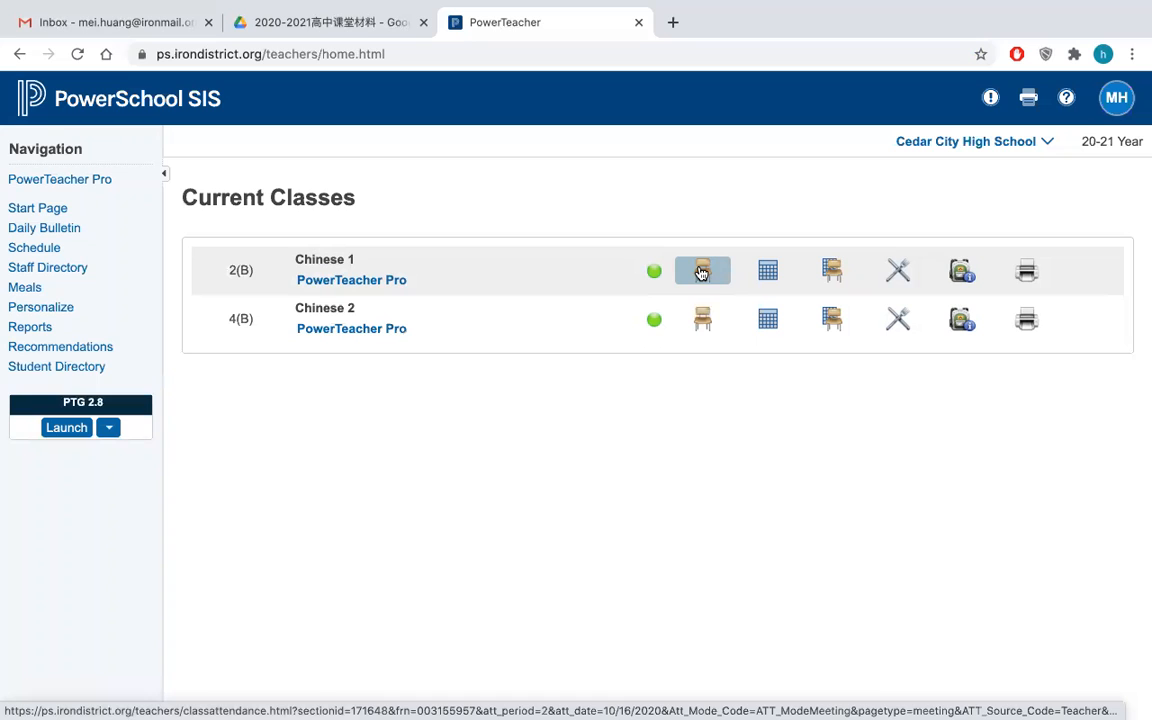
mouse_move(704, 320)
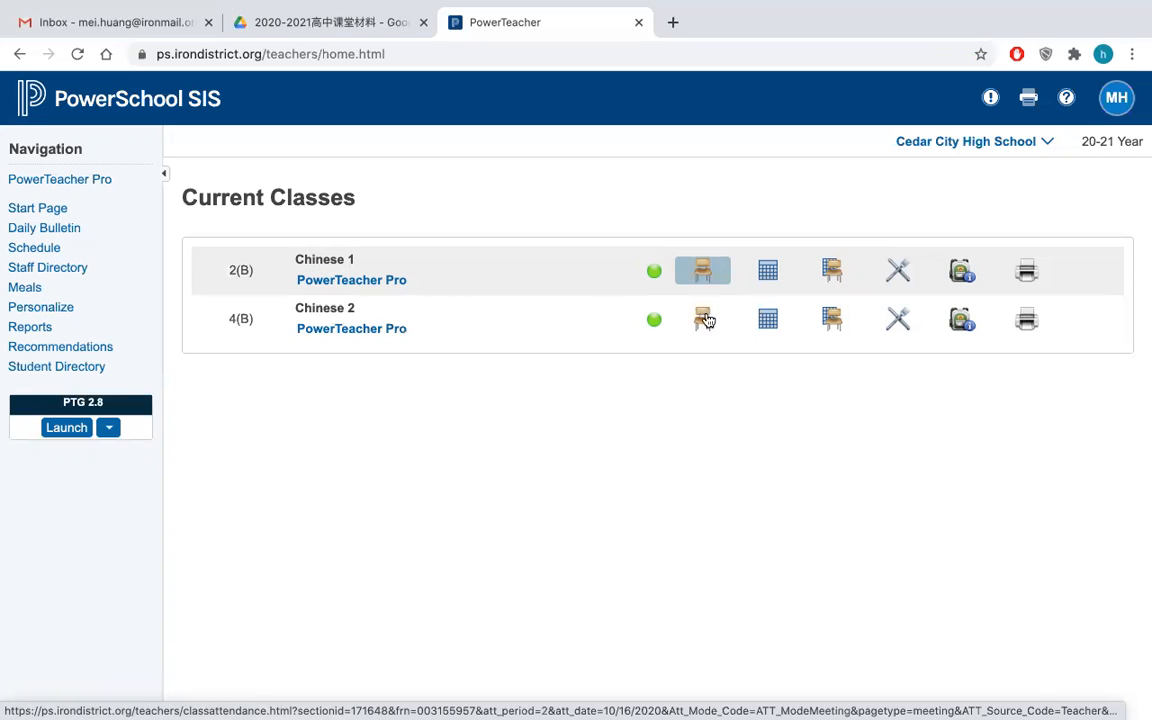
Step: Bring up Friday's attendance page for 4(B) Chinese 2 and start a student's entry
left_click(702, 320)
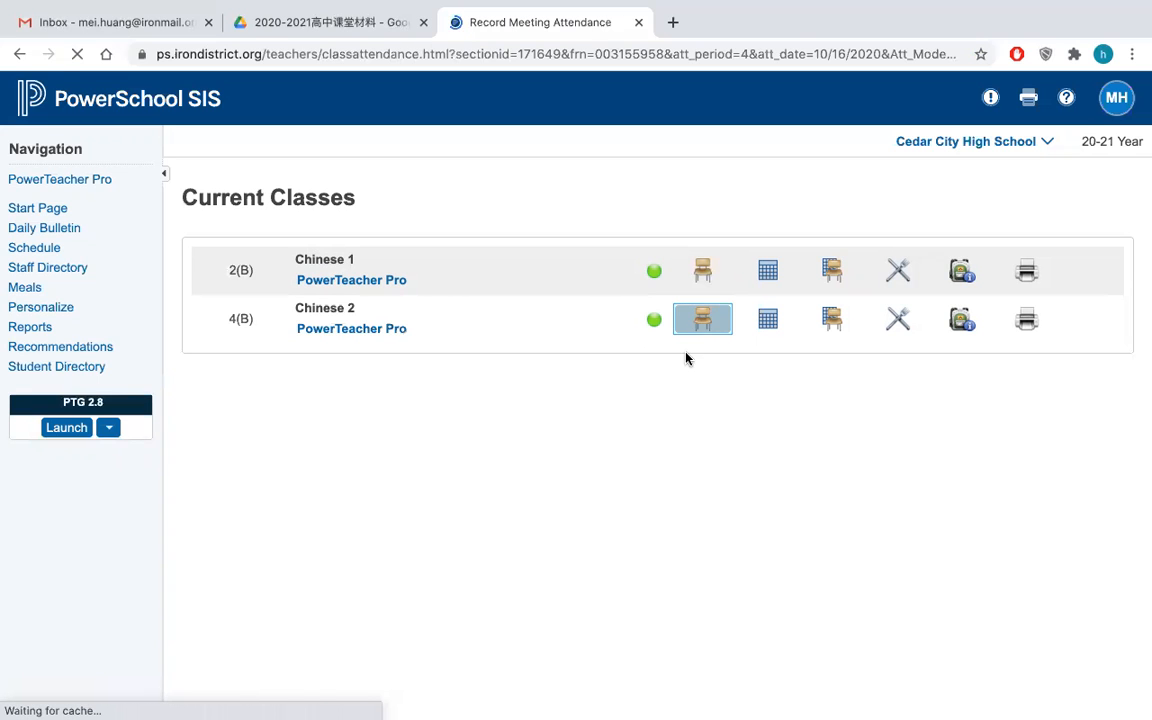
left_click(702, 318)
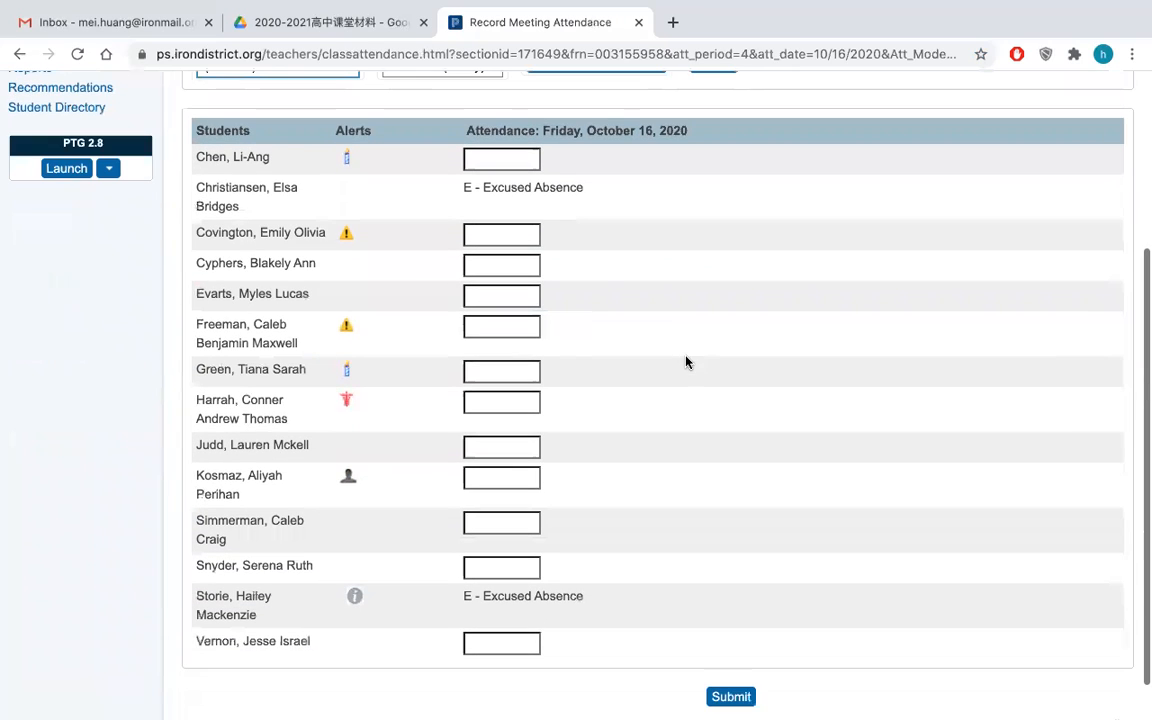
mouse_move(504, 496)
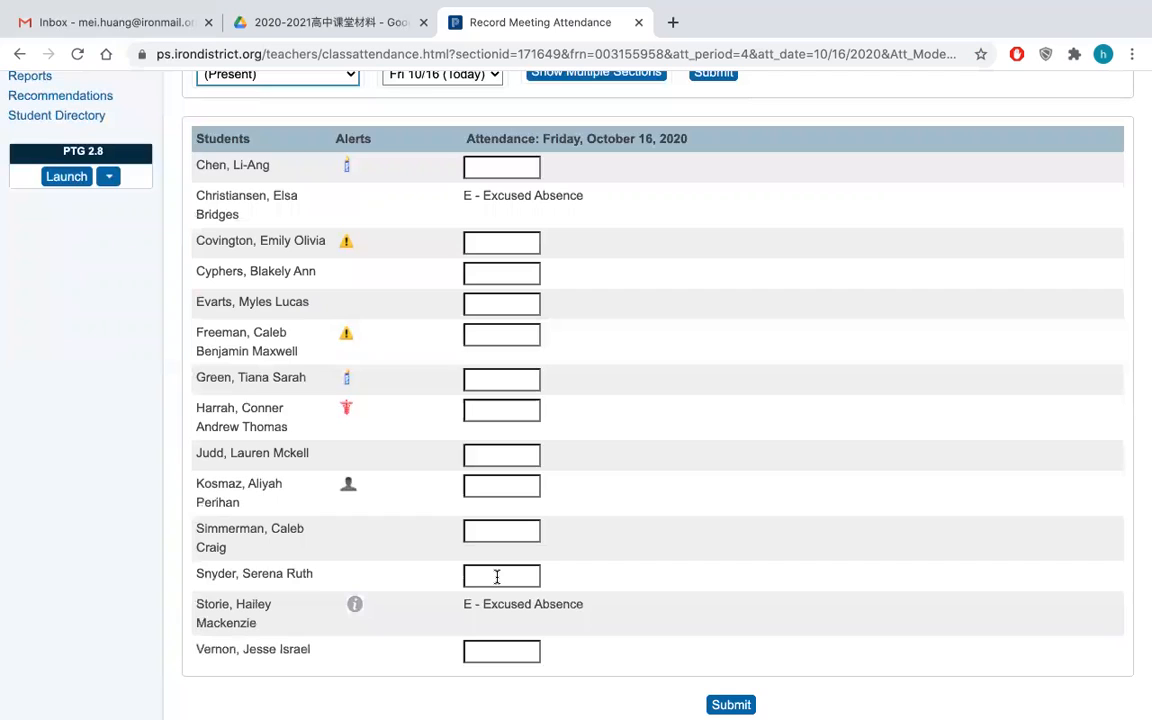
left_click(500, 576)
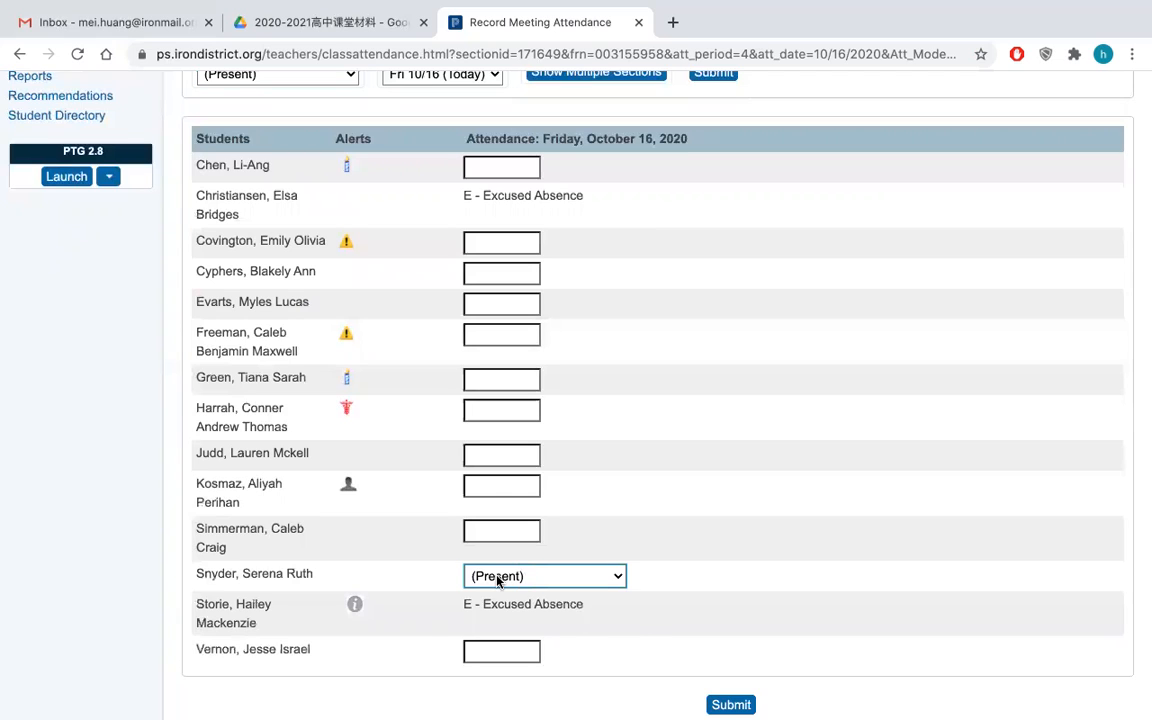
left_click(544, 576)
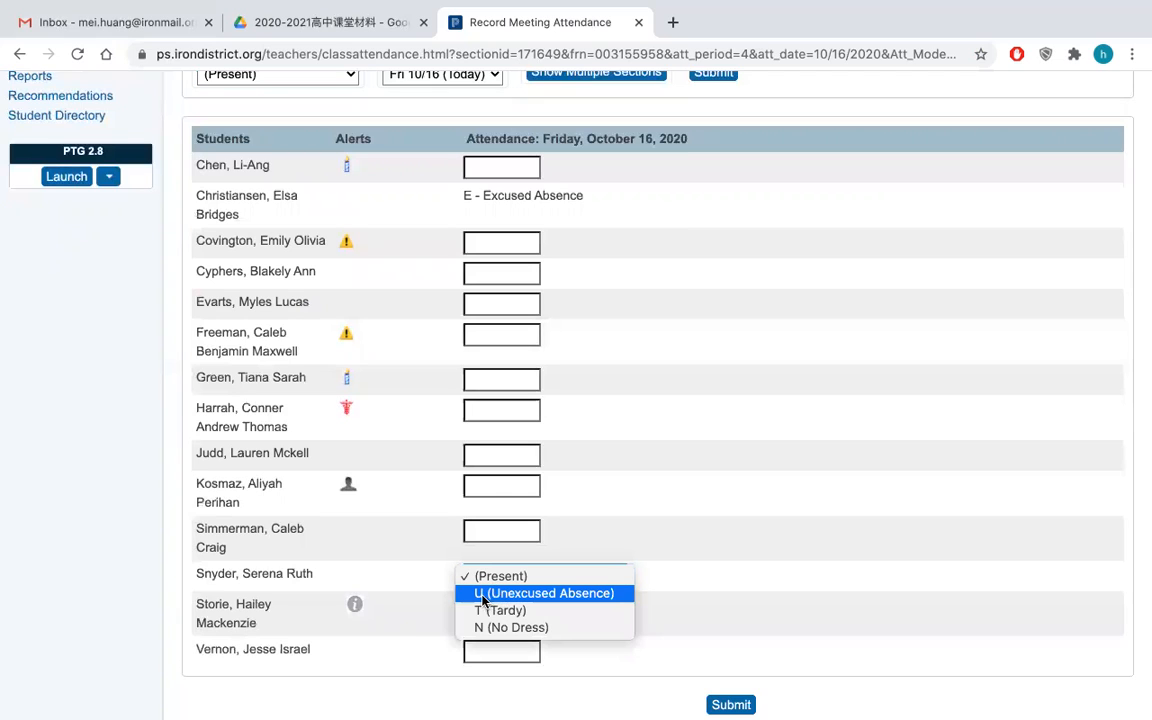
mouse_move(544, 576)
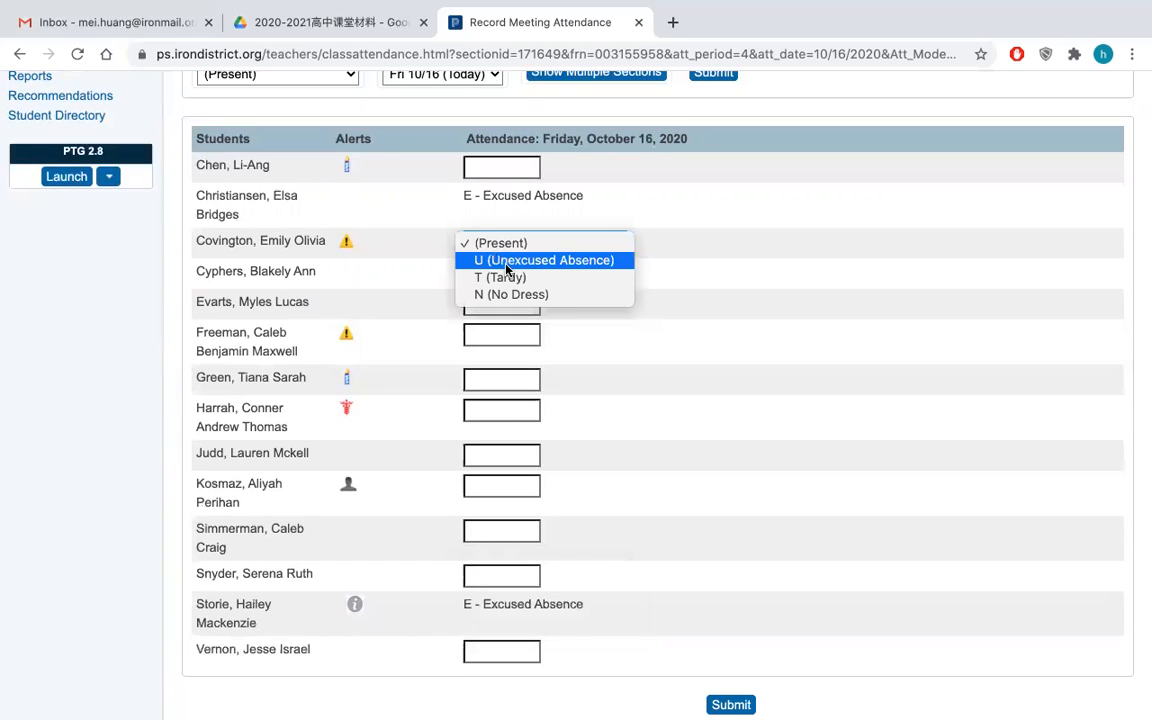
Step: Mark the student T (Tardy) and submit the recorded attendance
left_click(500, 276)
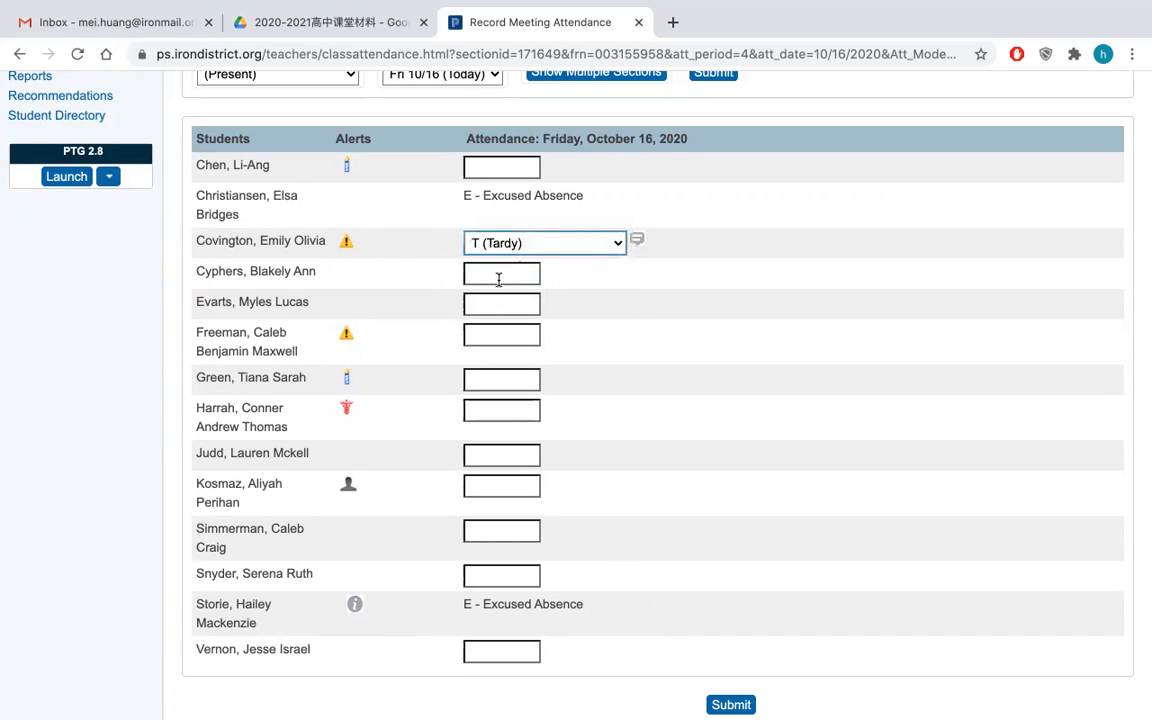
left_click(500, 272)
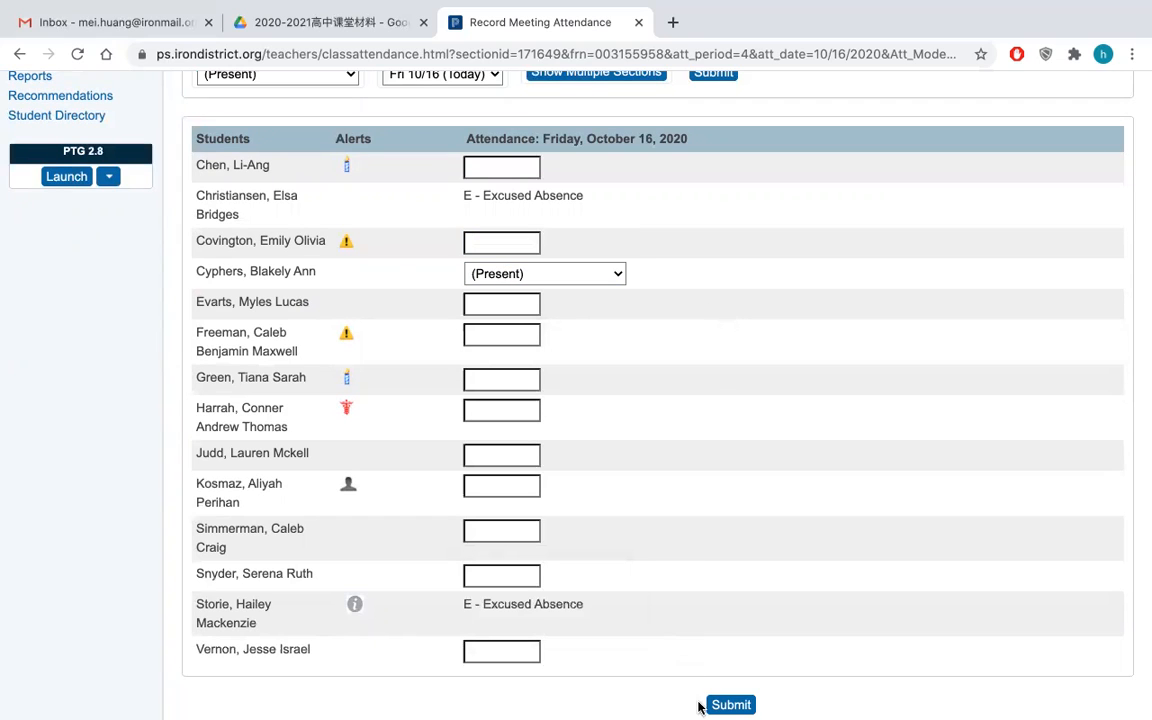
left_click(730, 704)
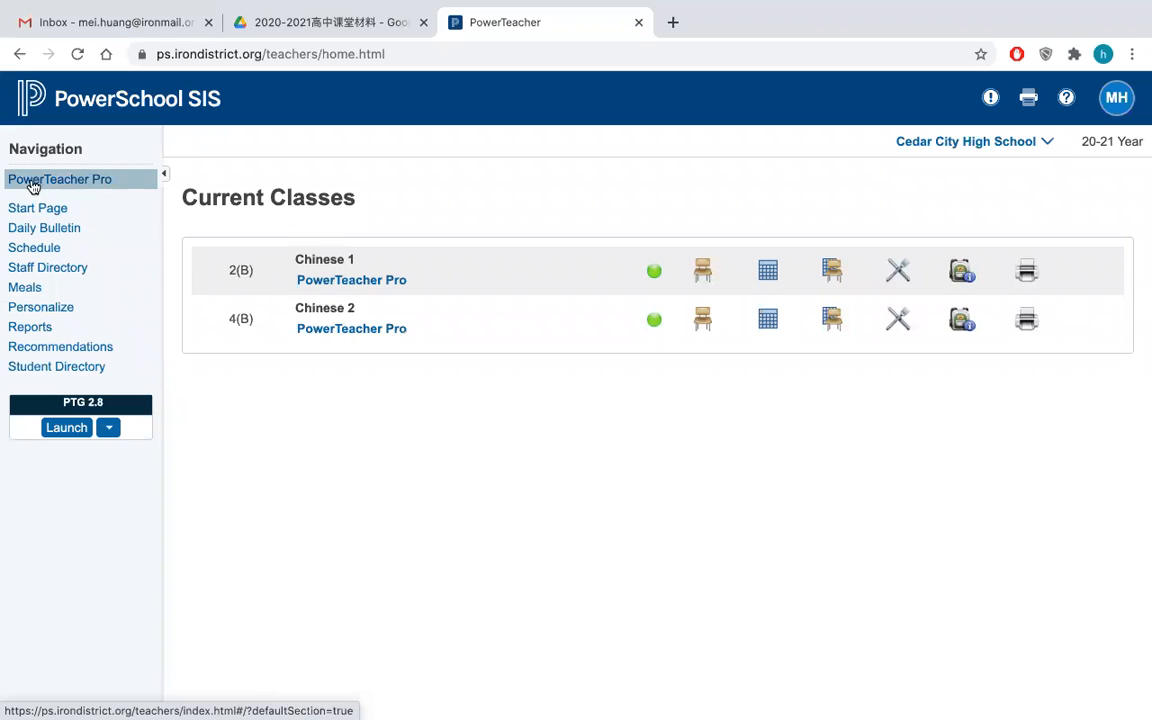
mouse_move(60, 180)
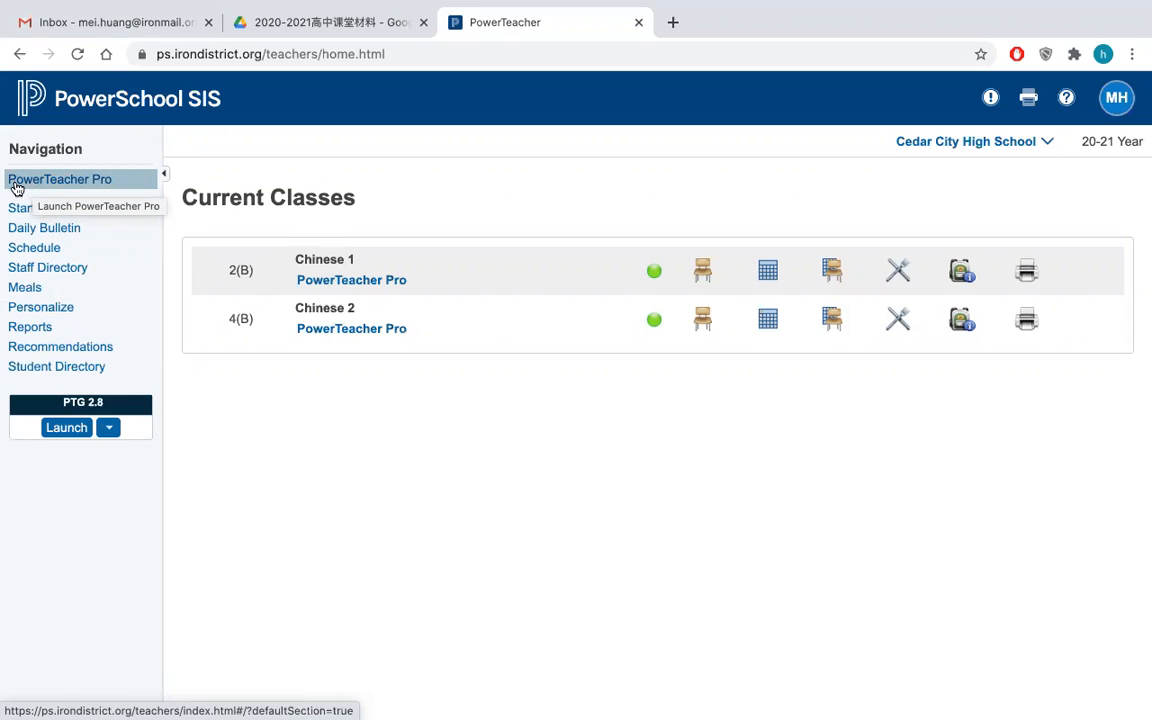
mouse_move(92, 188)
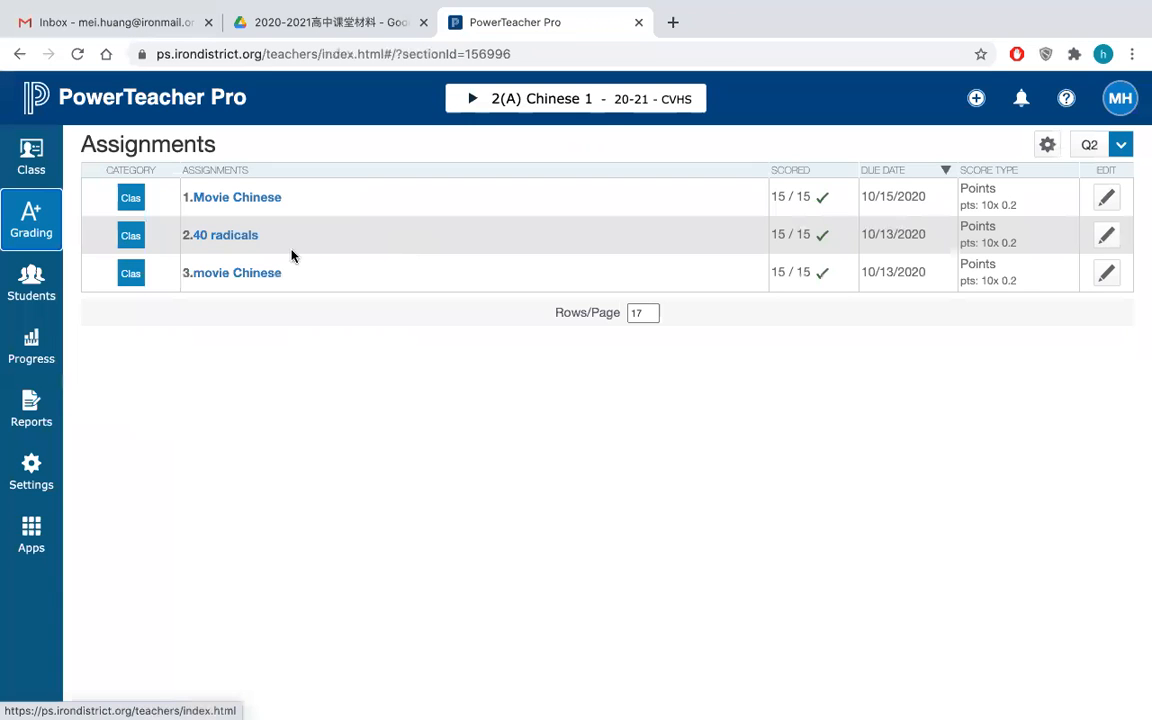
mouse_move(228, 160)
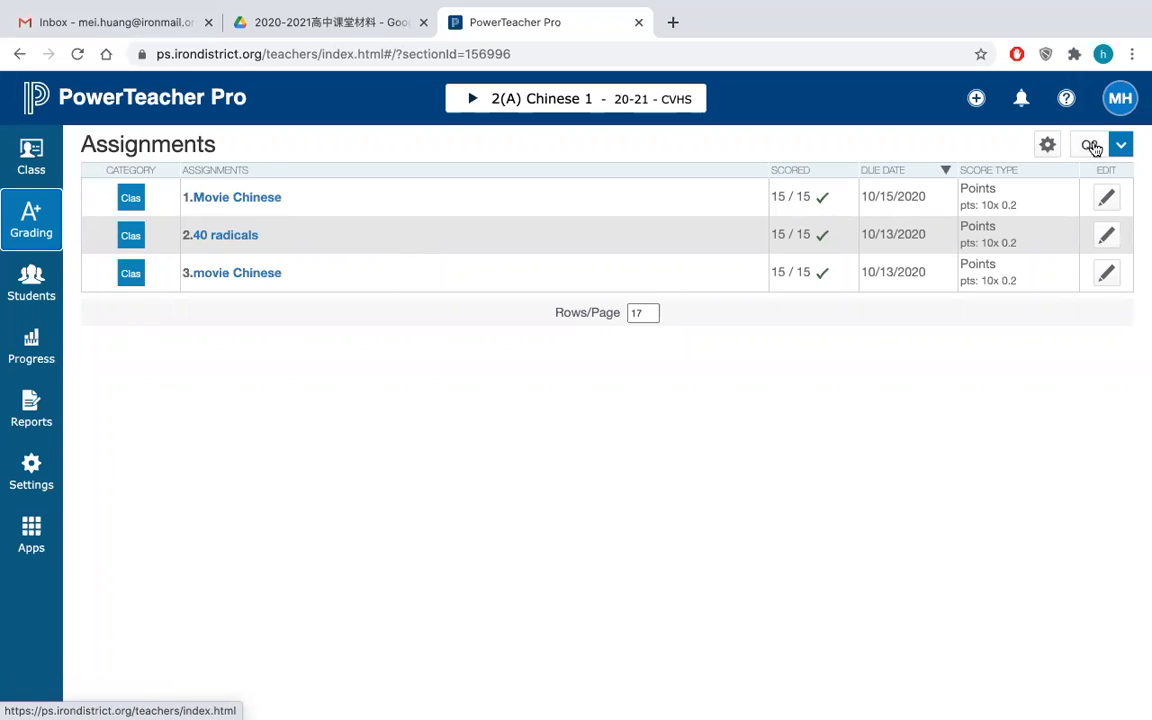
Step: View the Q1 assignments for 2(A) Chinese 1 from the grading term list
left_click(1100, 144)
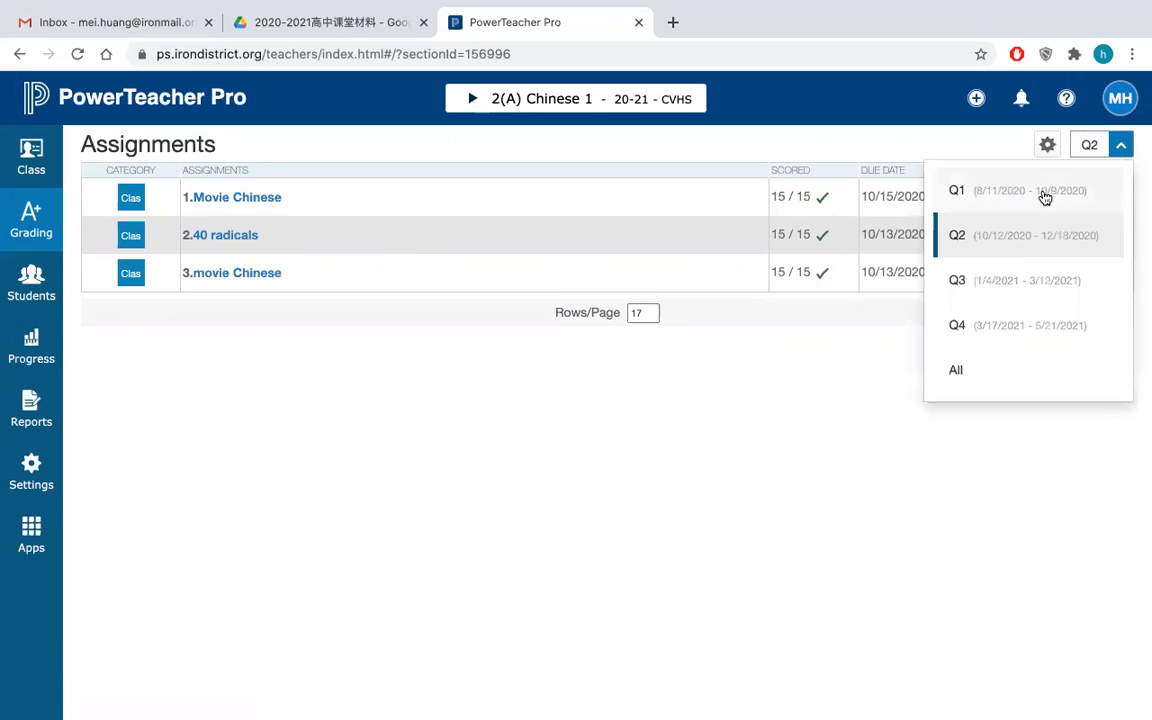
left_click(956, 190)
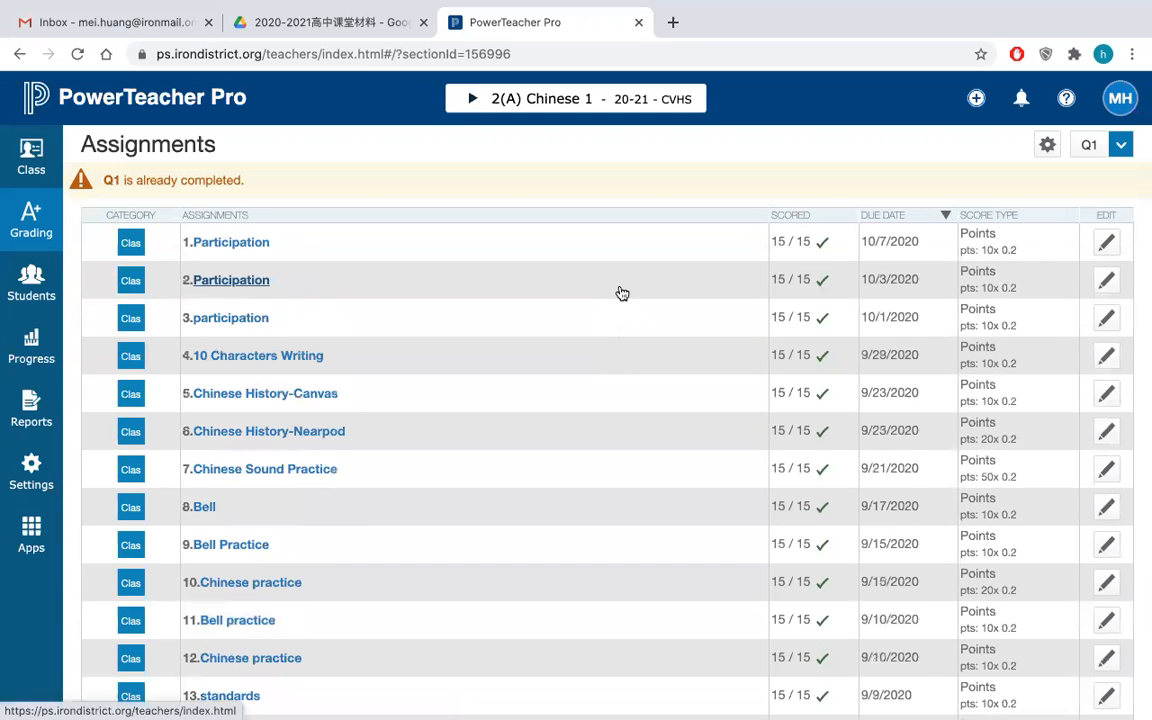
left_click(1120, 144)
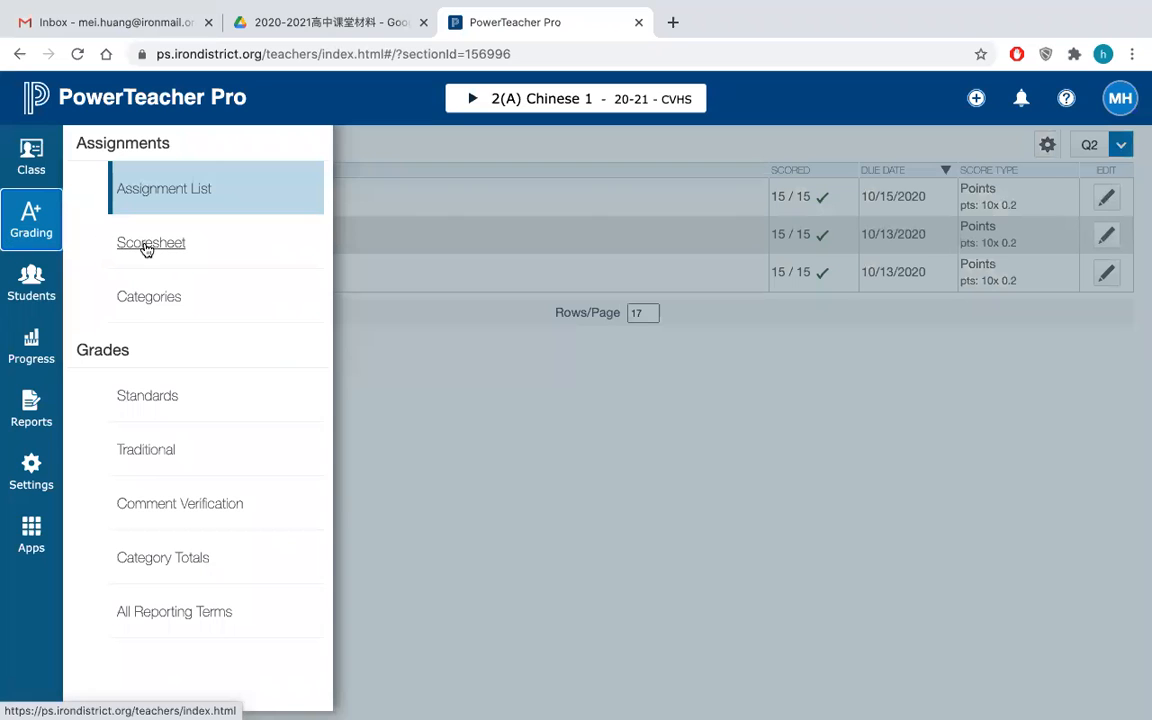
Step: Show the Q2 scoresheet for 2(A) Chinese 1 via Grading > Scoresheet
left_click(152, 244)
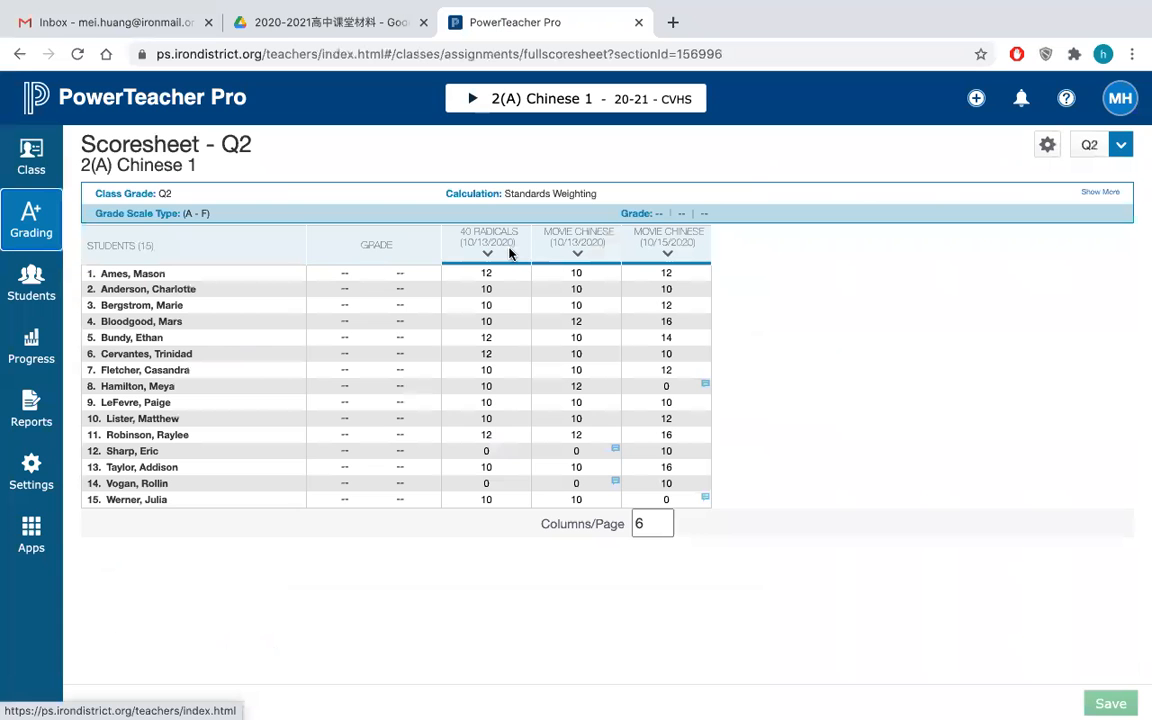
mouse_move(614, 266)
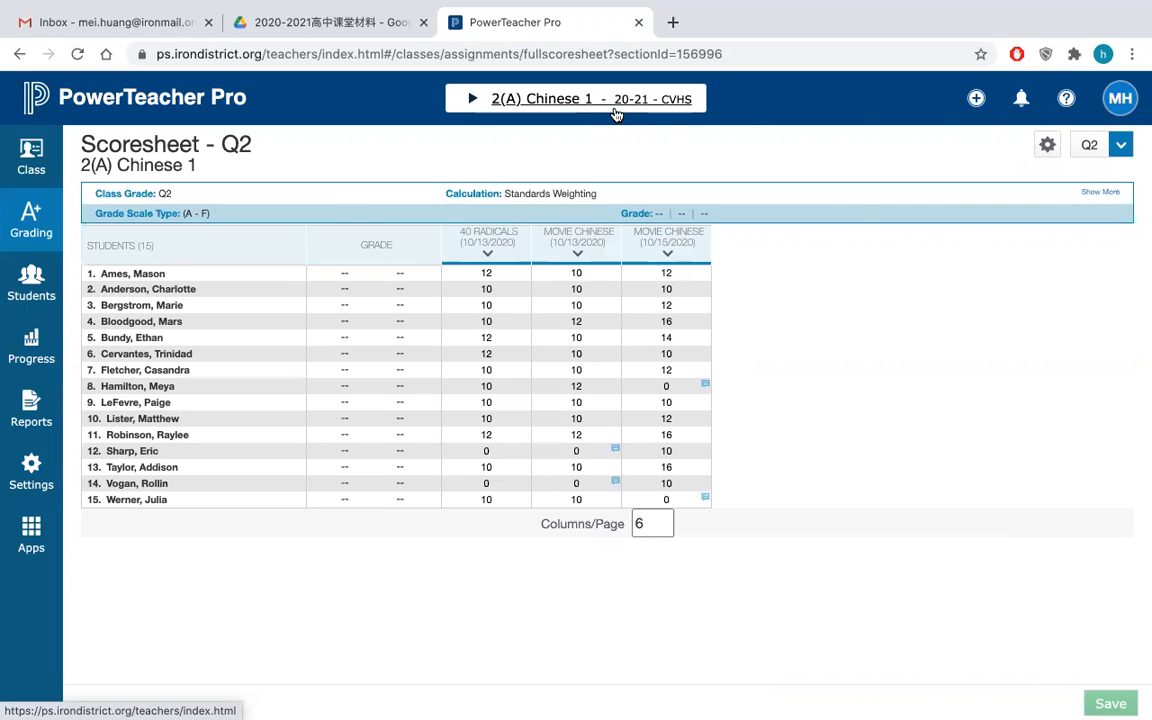
left_click(576, 98)
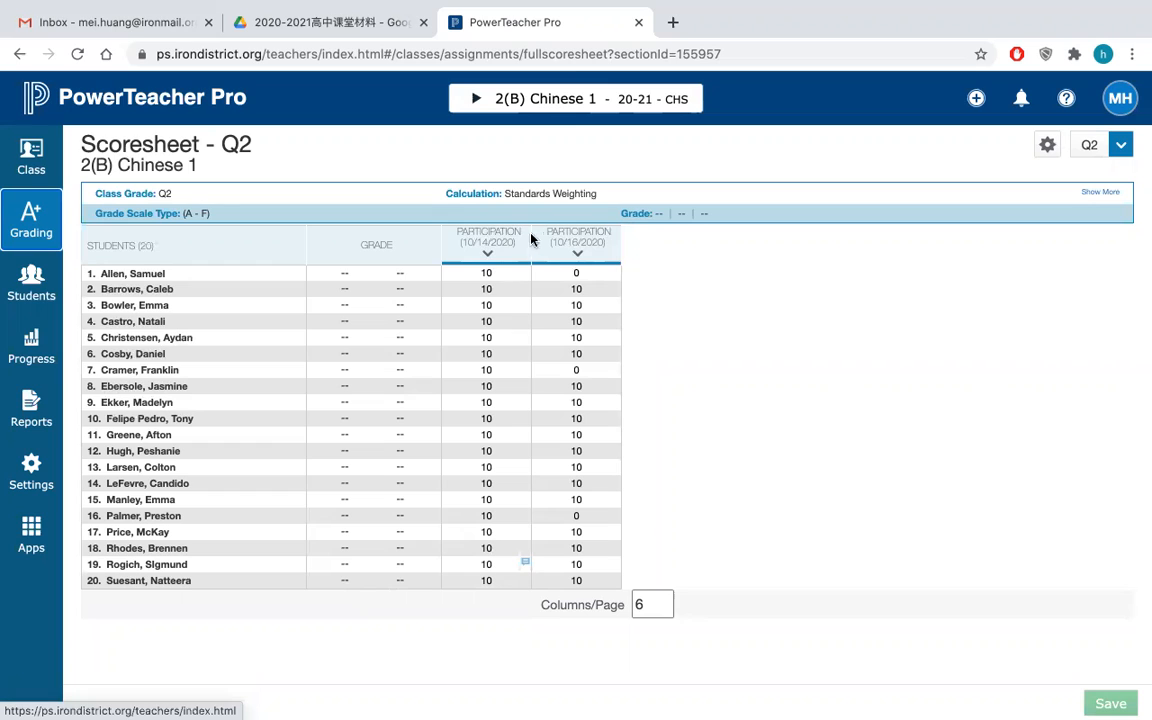
mouse_move(576, 236)
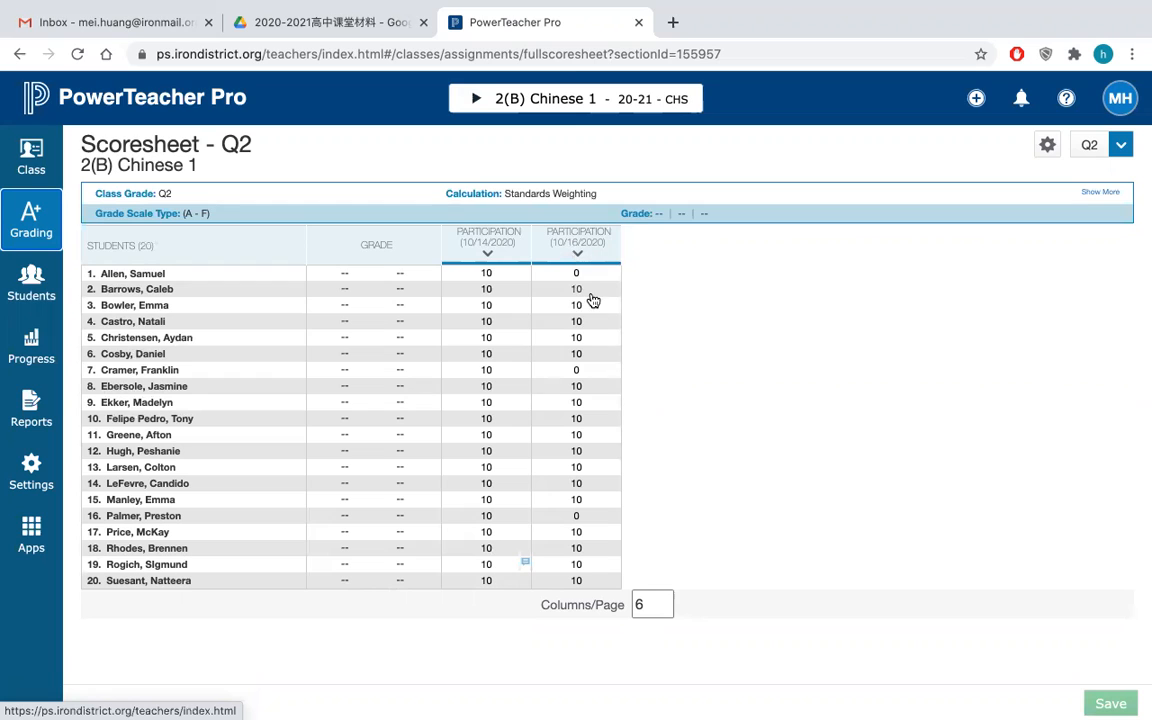
mouse_move(588, 560)
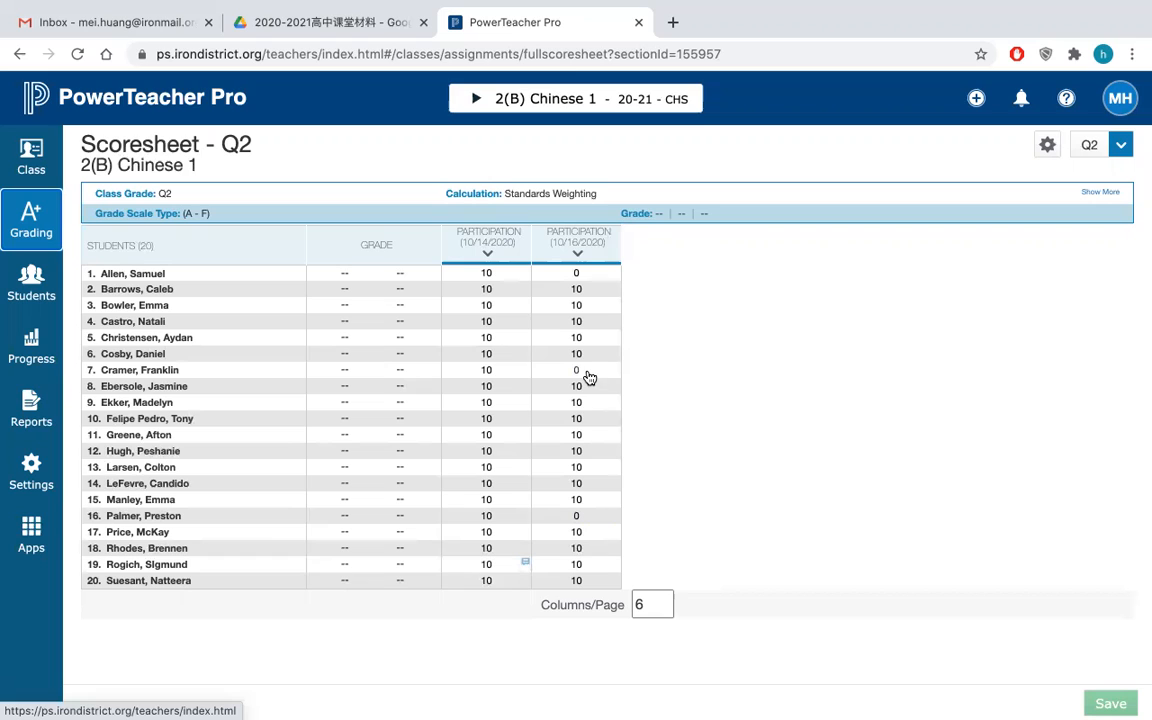
mouse_move(612, 488)
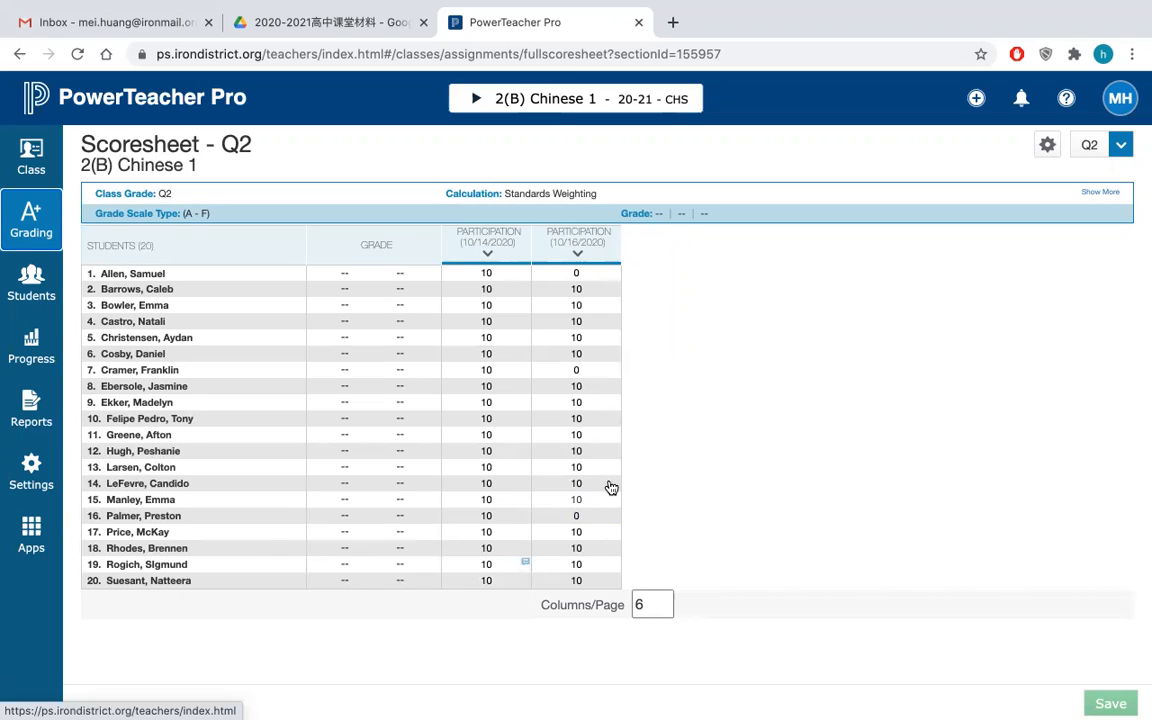
mouse_move(600, 350)
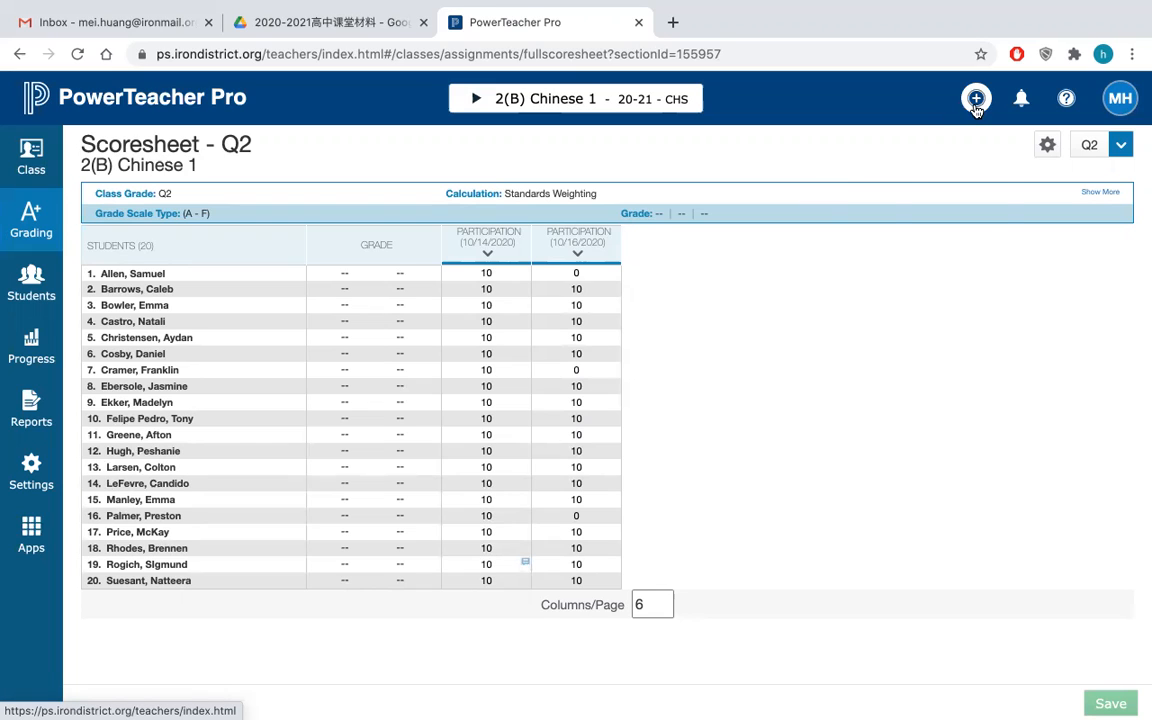
Step: Start a new assignment from the + menu, bringing up a blank Create Assignment form
left_click(976, 98)
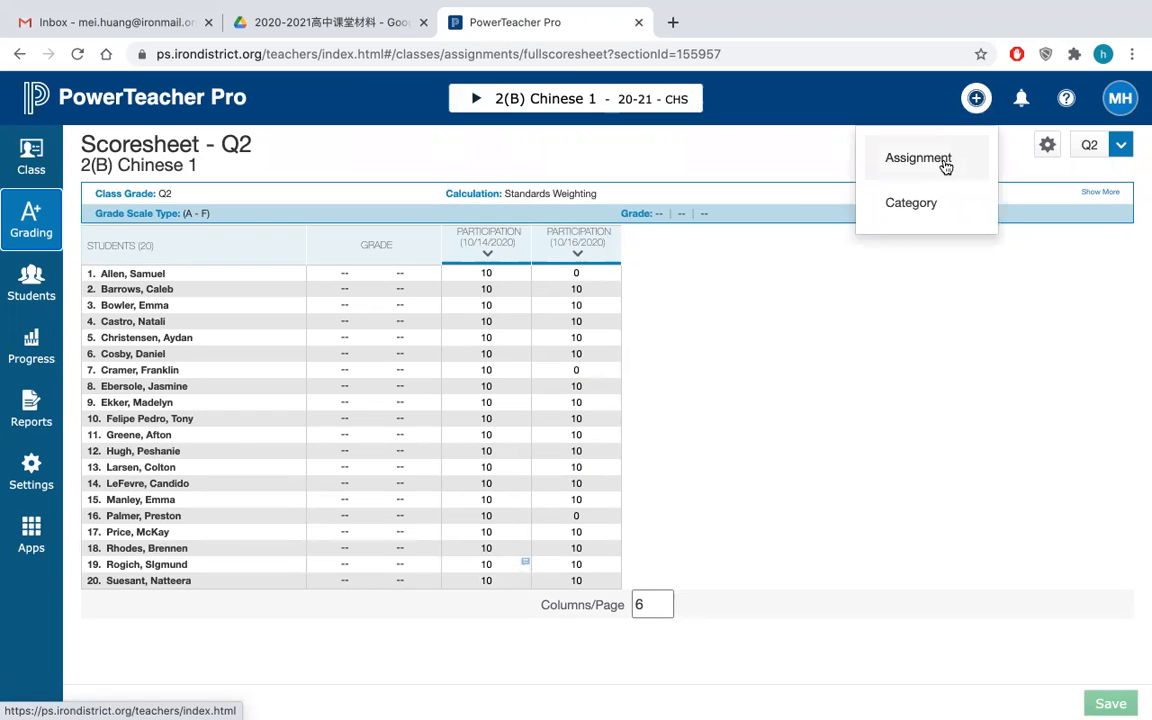
mouse_move(976, 98)
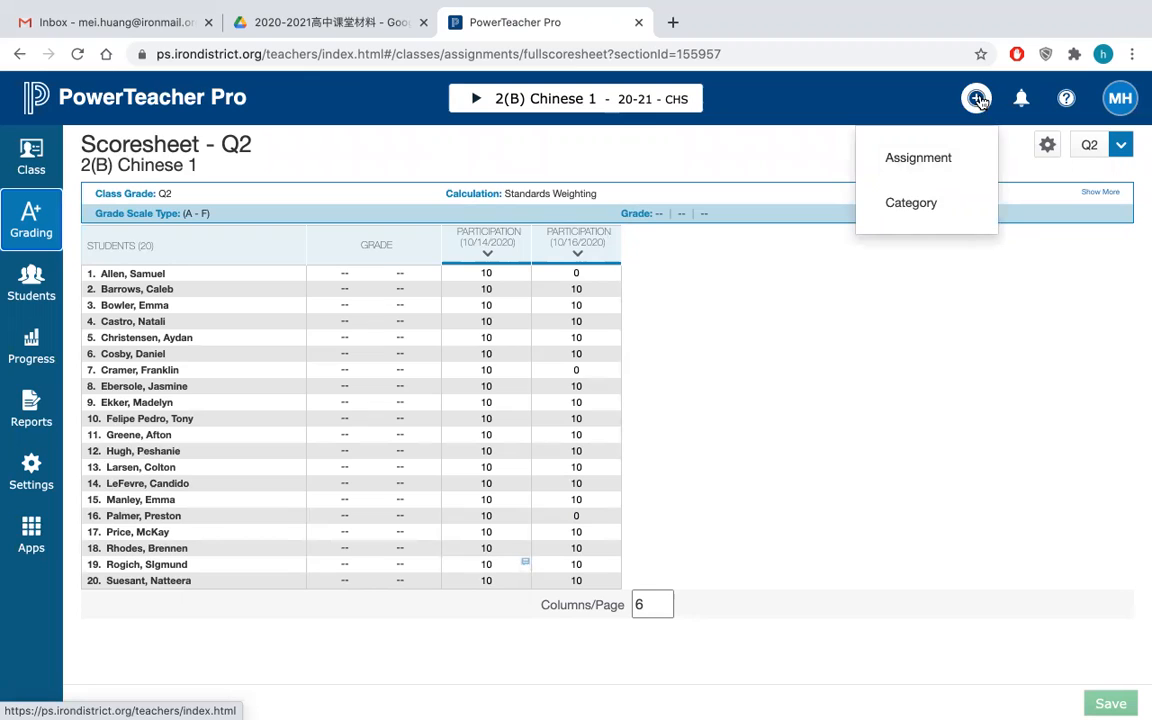
mouse_move(920, 110)
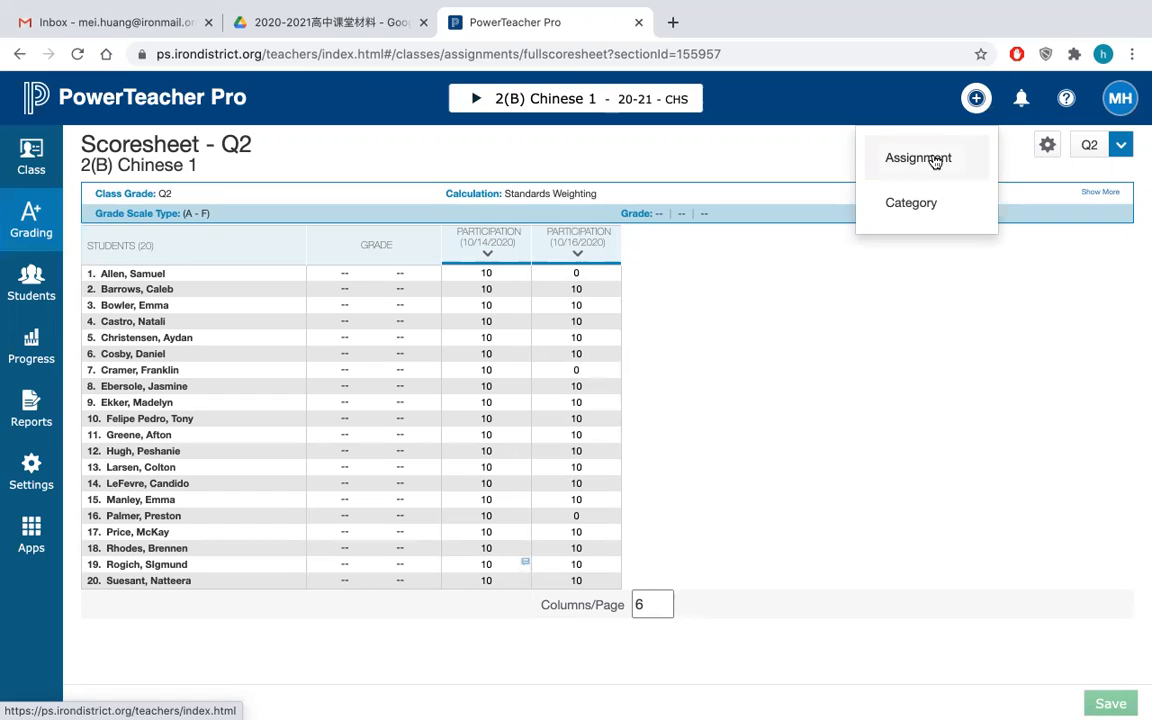
left_click(918, 158)
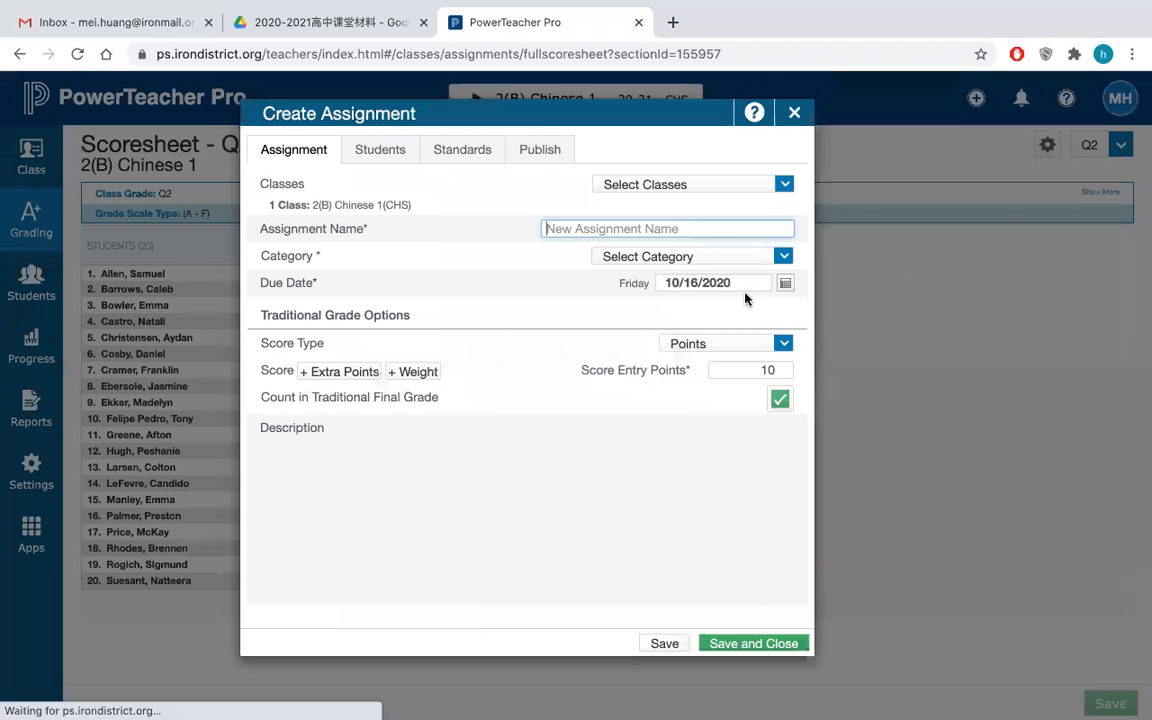
Step: Name the assignment DCP-1, set Score Entry Points to 50, and save it to the scoresheet
left_click(784, 184)
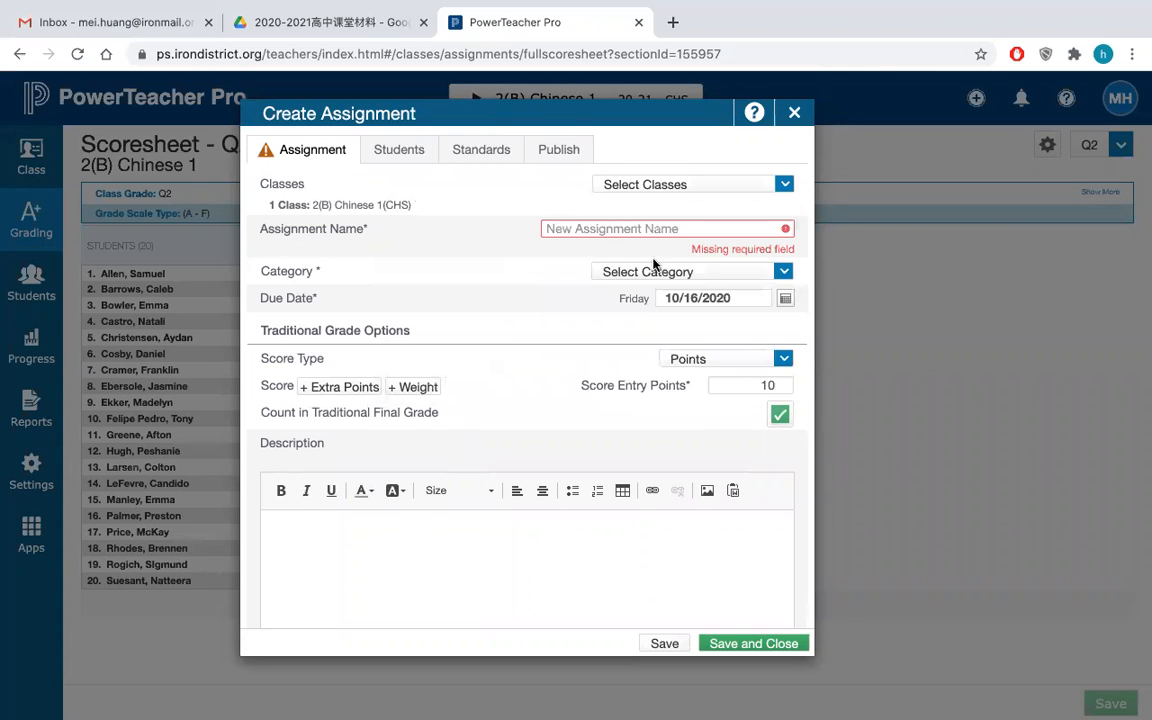
left_click(660, 228)
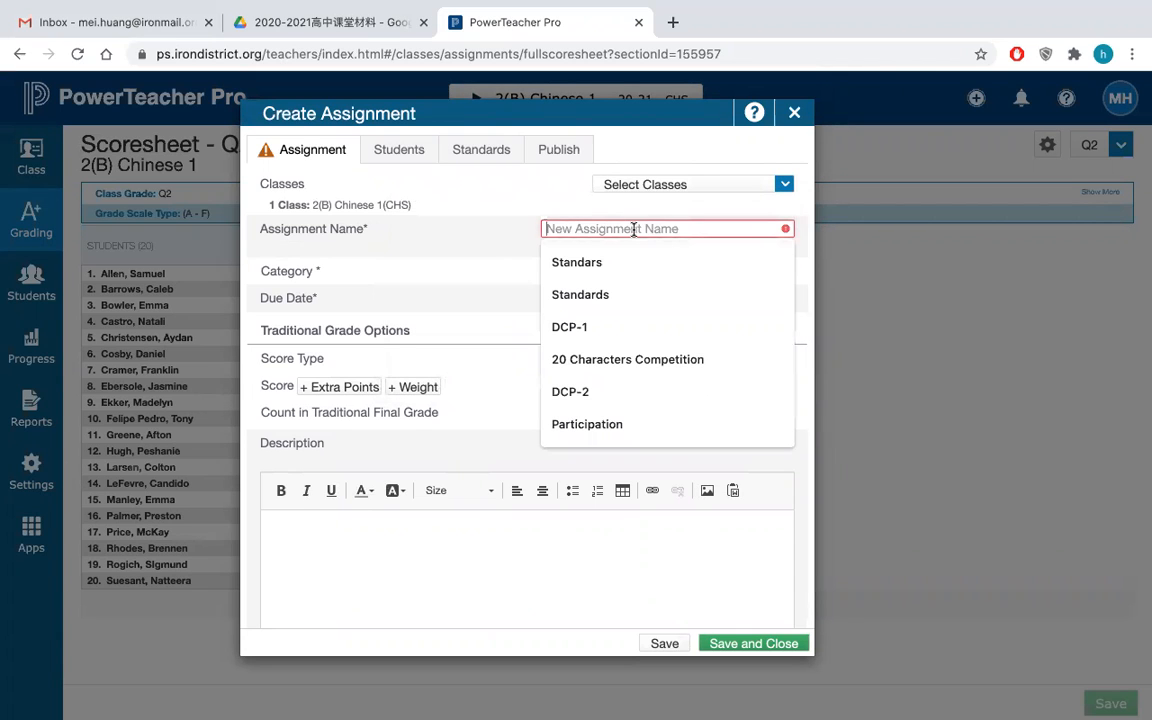
type("DCP")
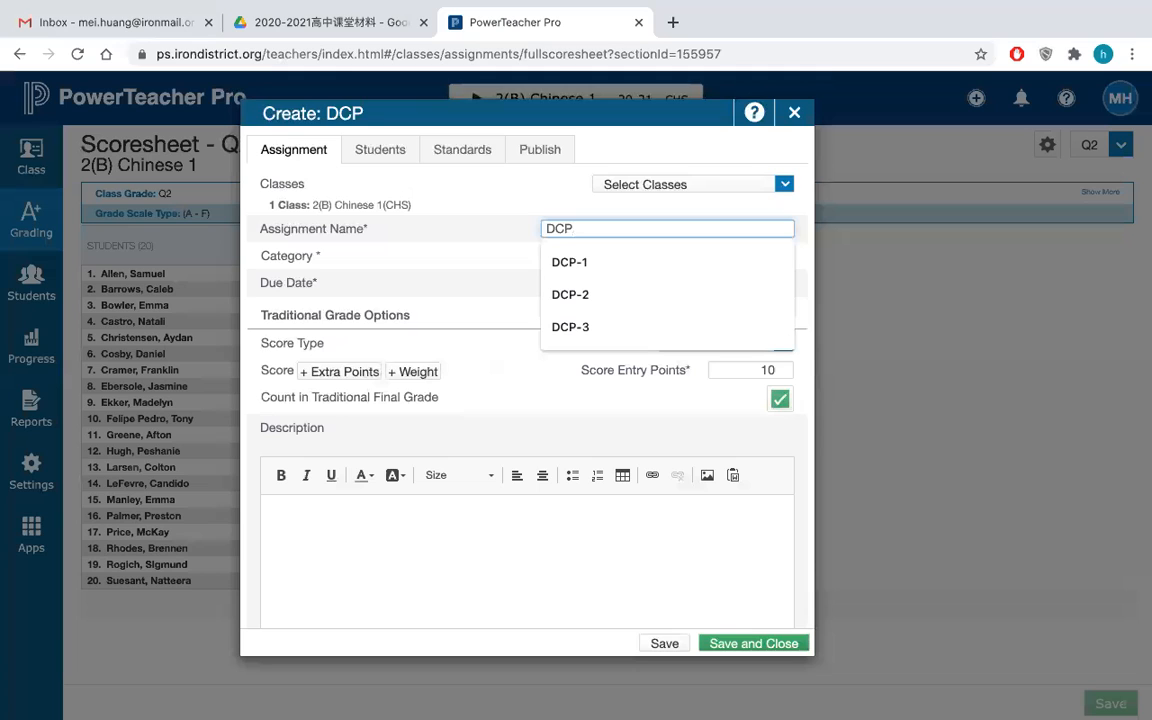
left_click(568, 260)
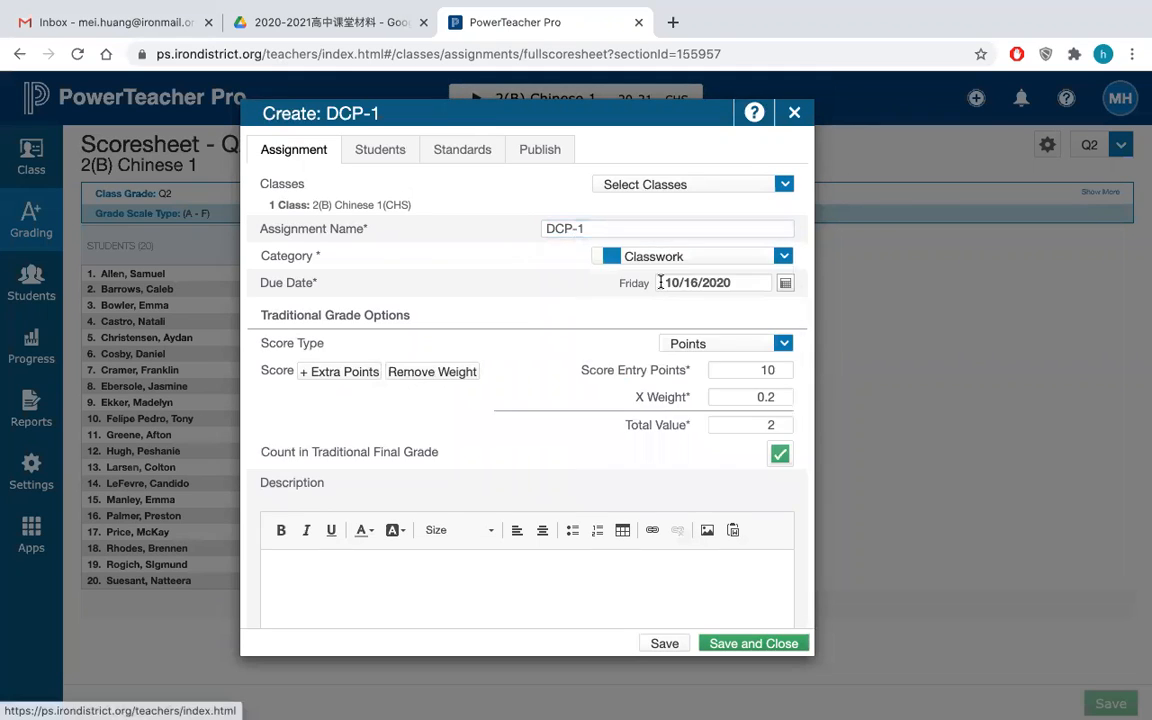
left_click(750, 368)
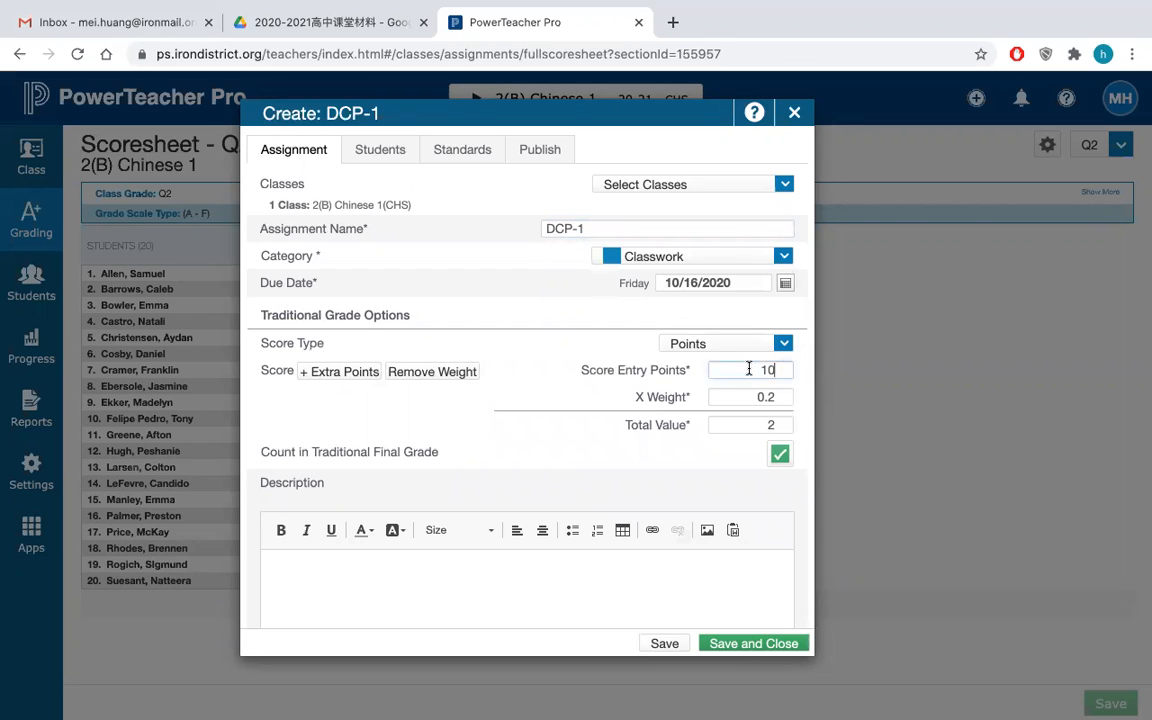
type("50")
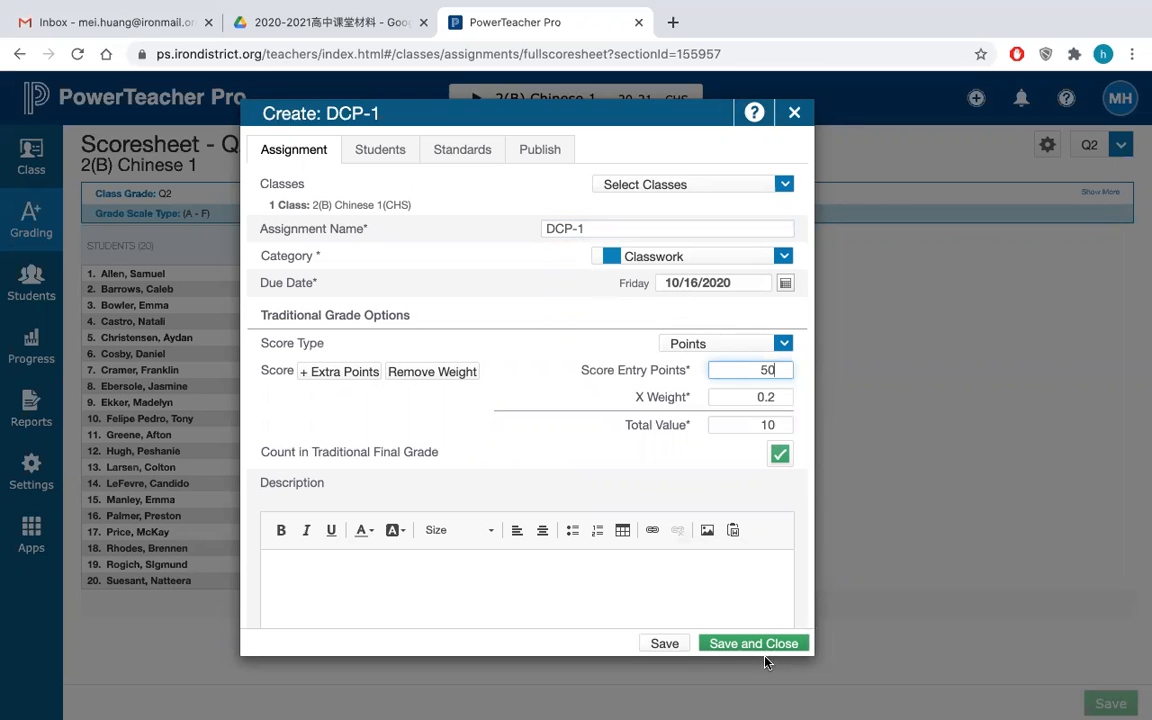
left_click(752, 644)
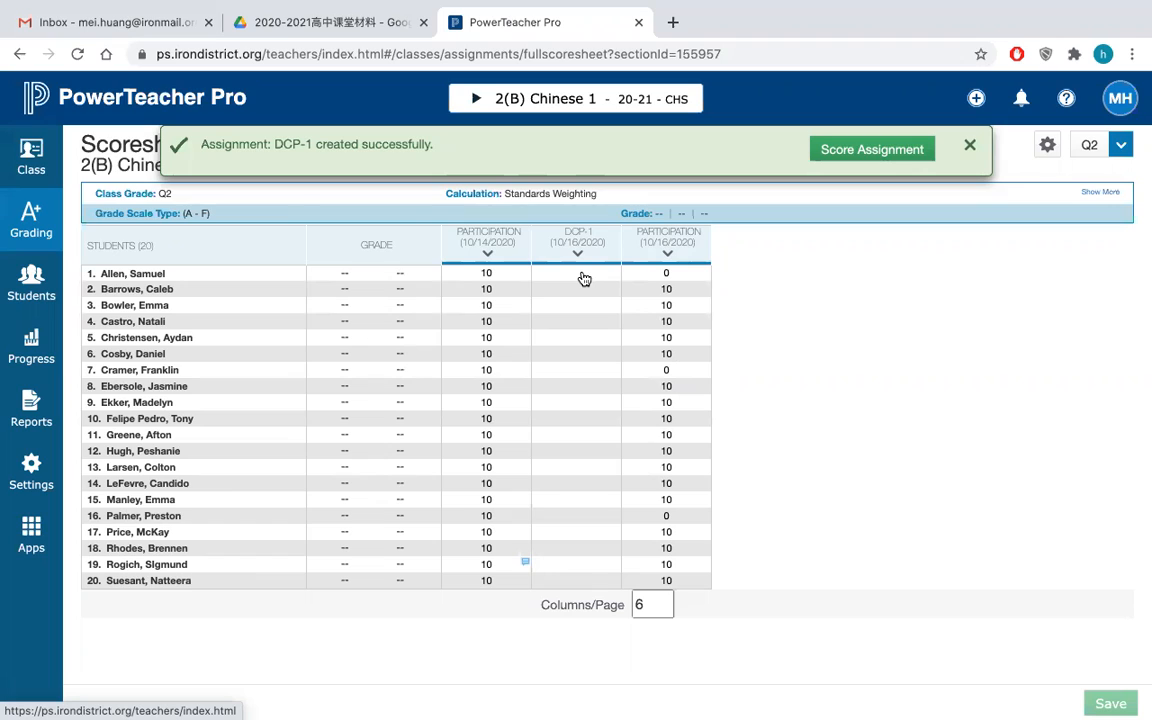
Step: Dismiss the assignment-created banner, leaving the empty DCP-1 column visible
left_click(968, 144)
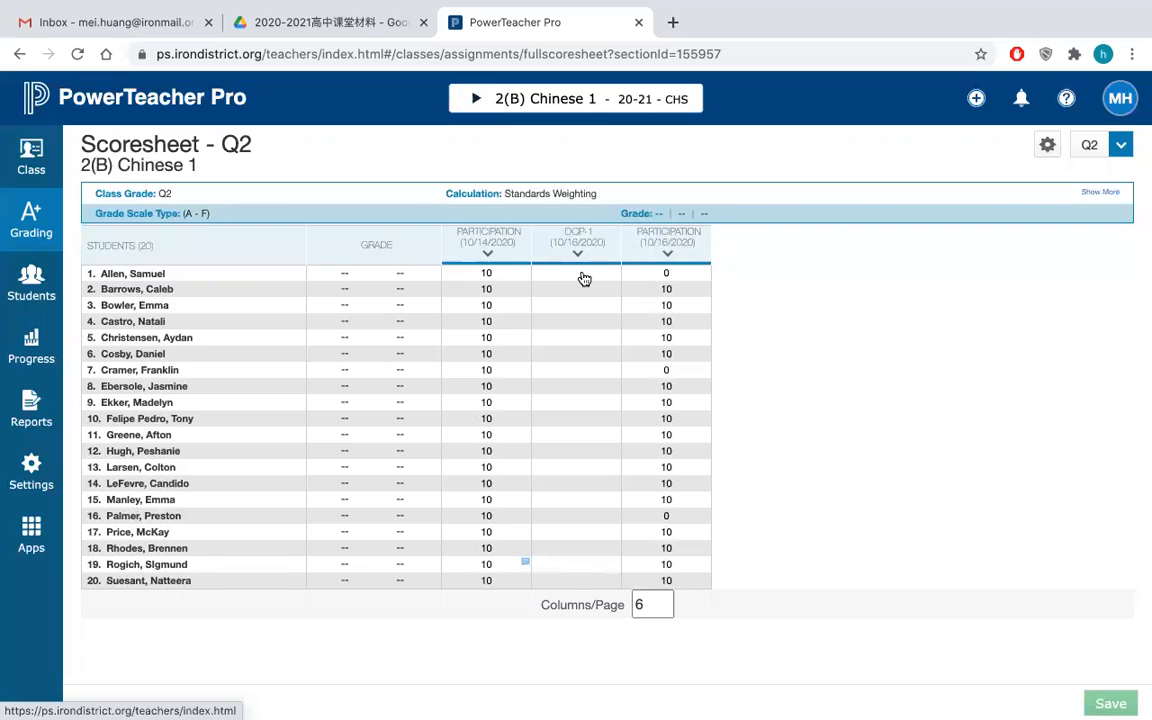
mouse_move(576, 316)
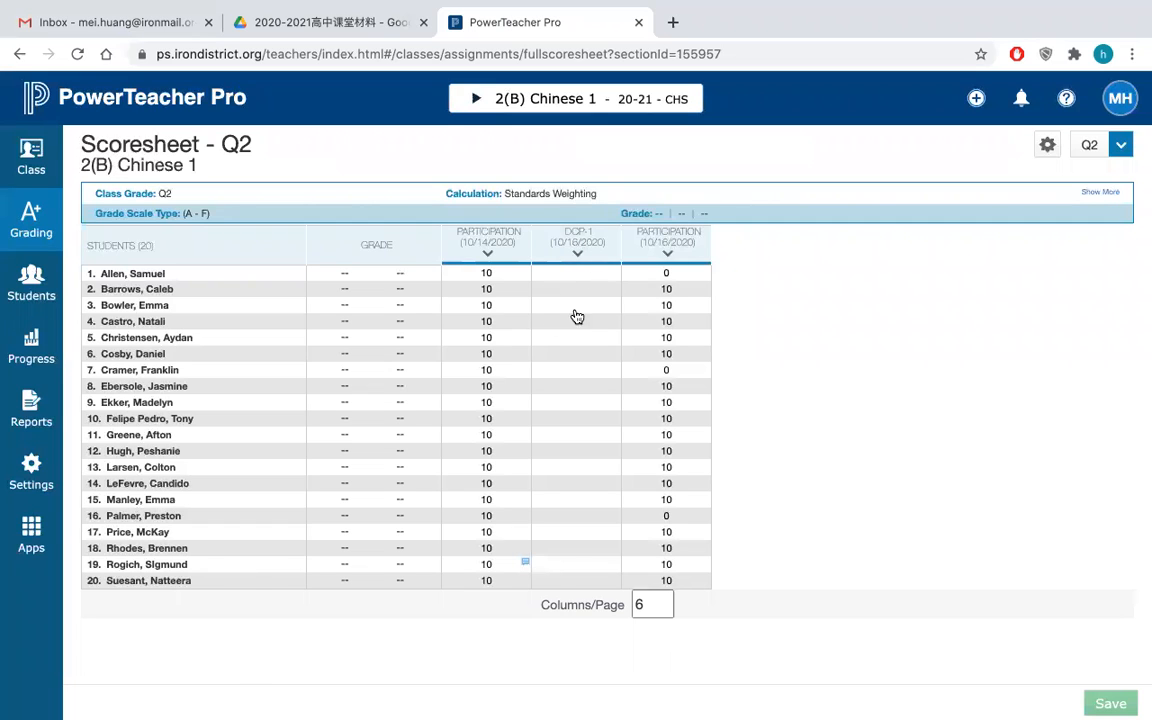
mouse_move(588, 540)
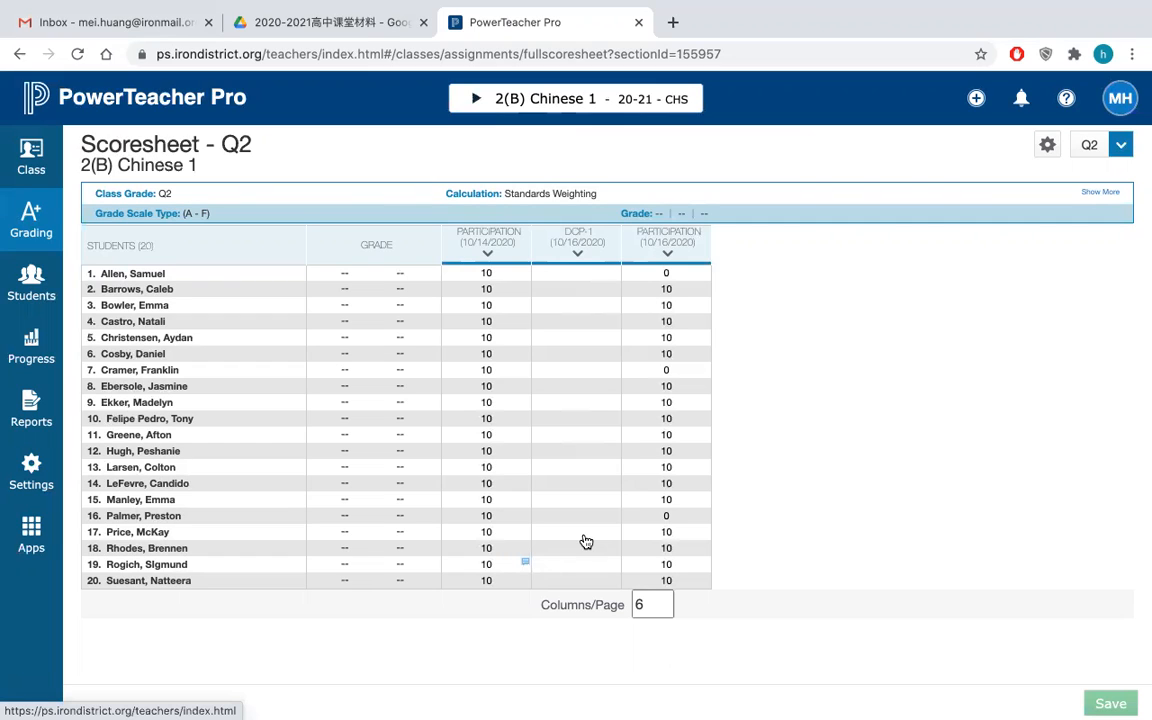
mouse_move(556, 338)
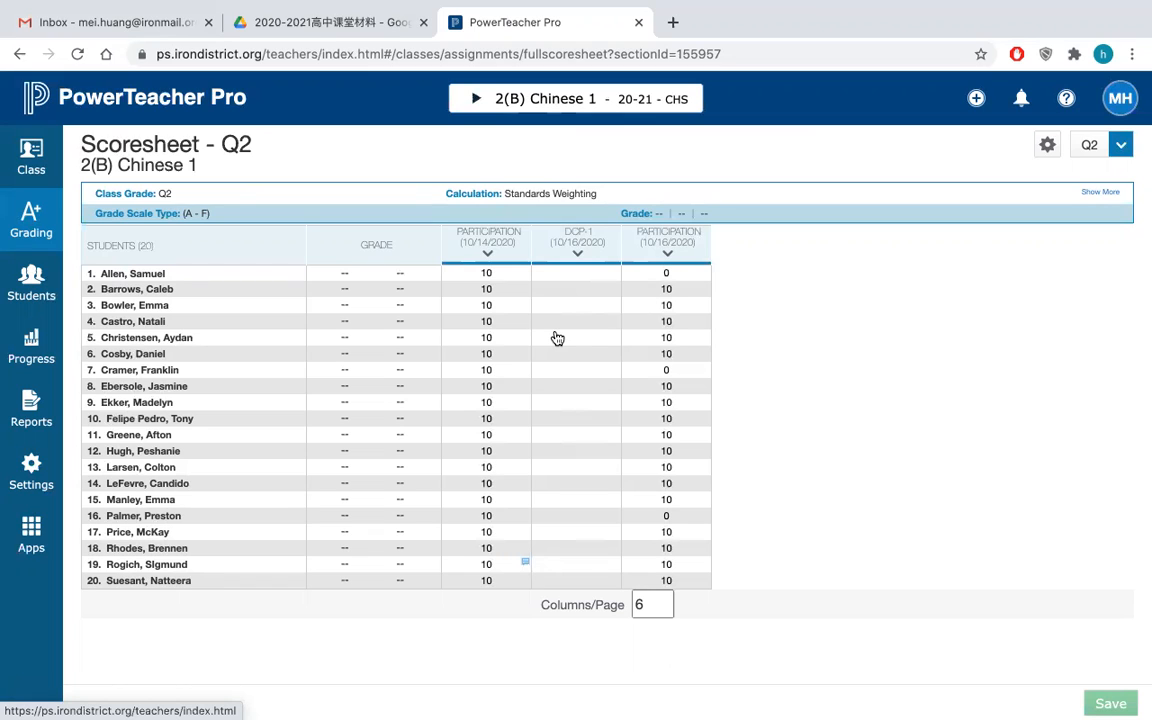
mouse_move(660, 82)
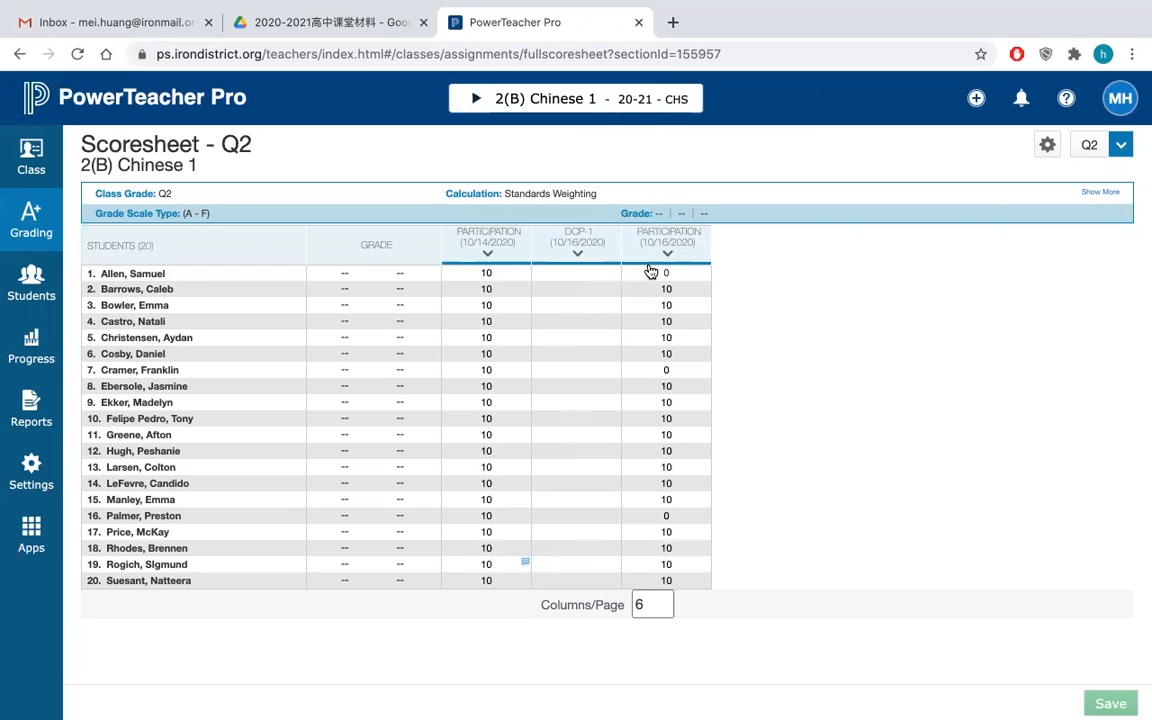
mouse_move(660, 250)
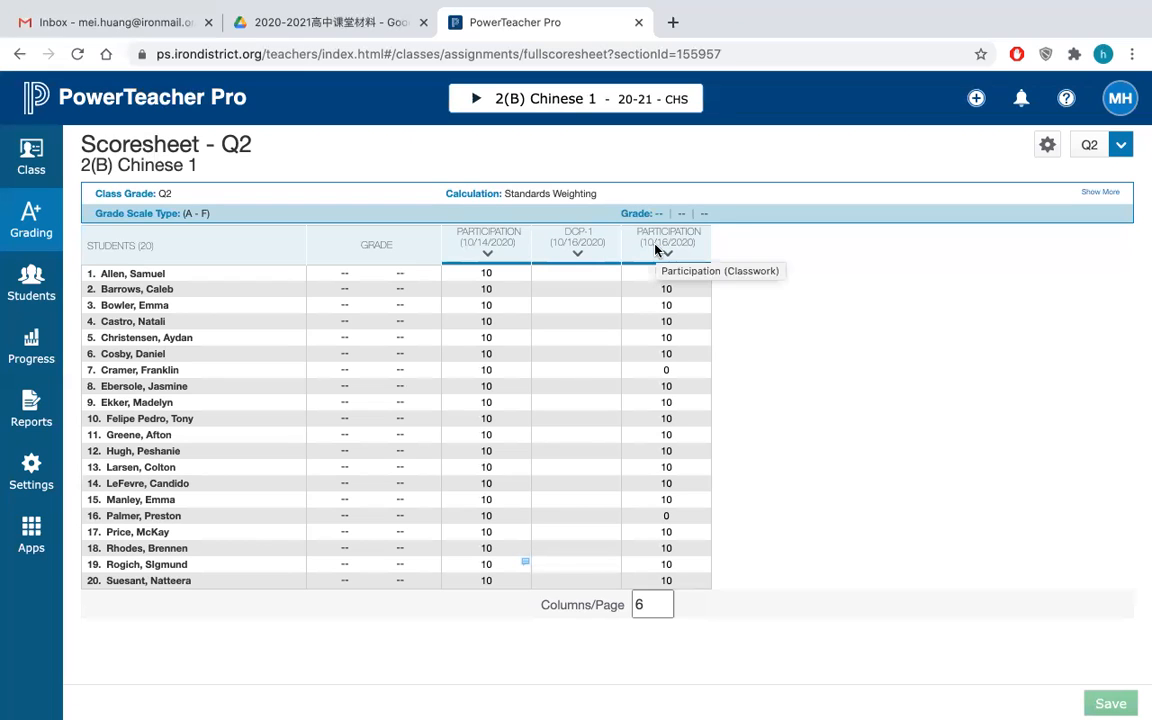